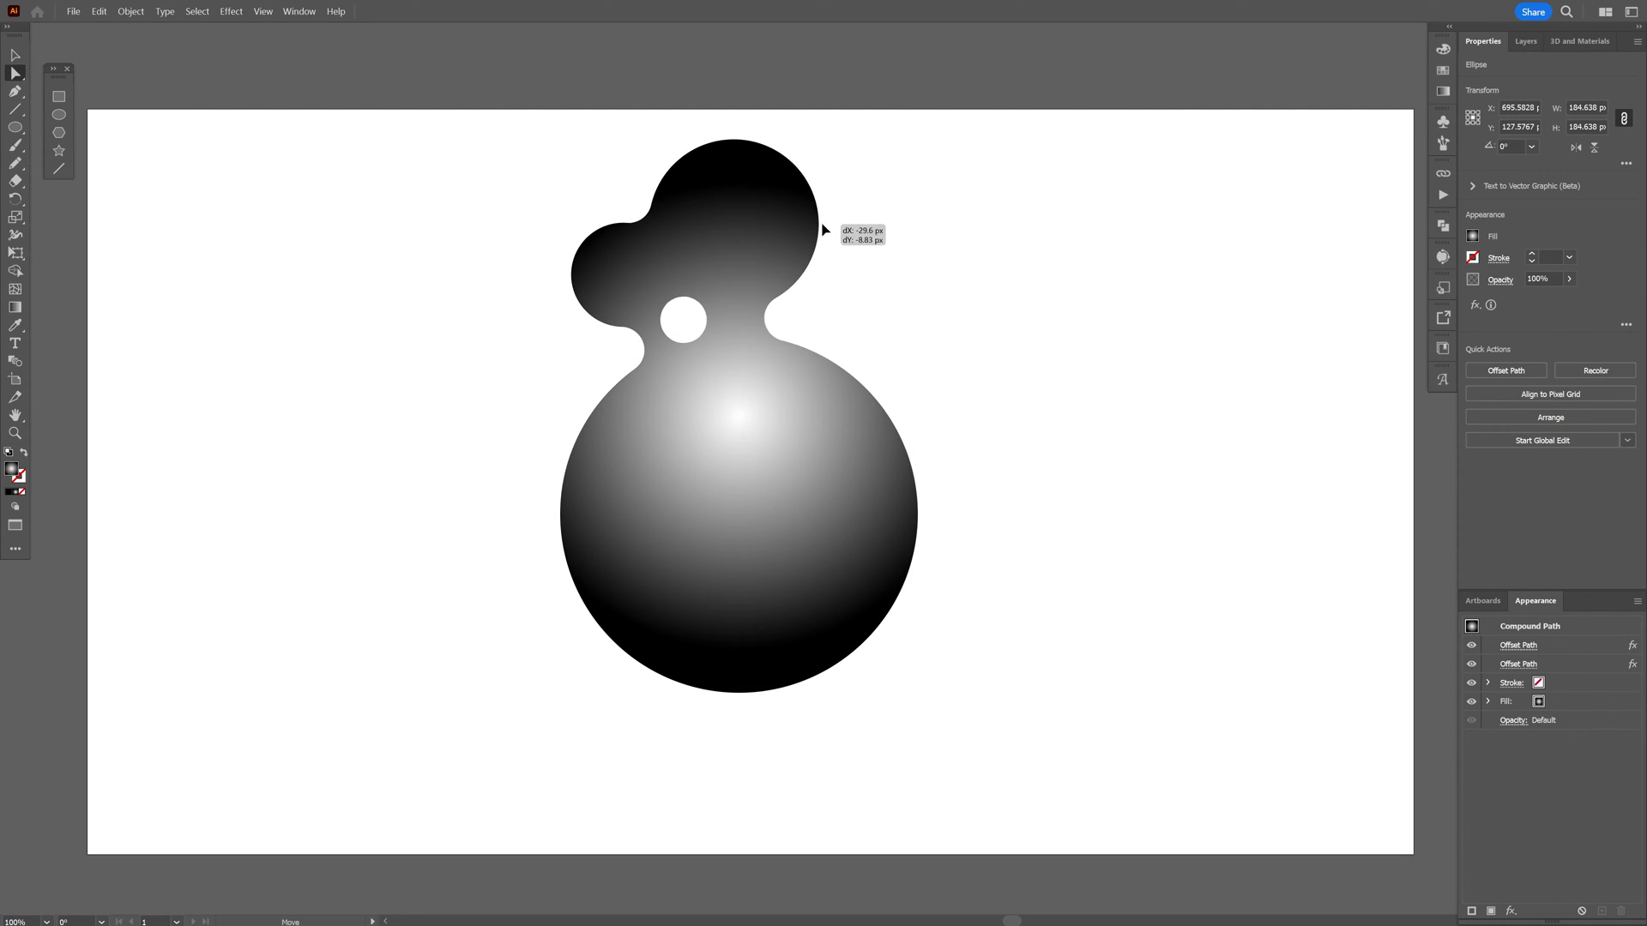
# Drag the small circle across the finished gooey blob to preview how the shape morphs.
pyautogui.moveTo(683, 321); pyautogui.dragTo(394, 551)
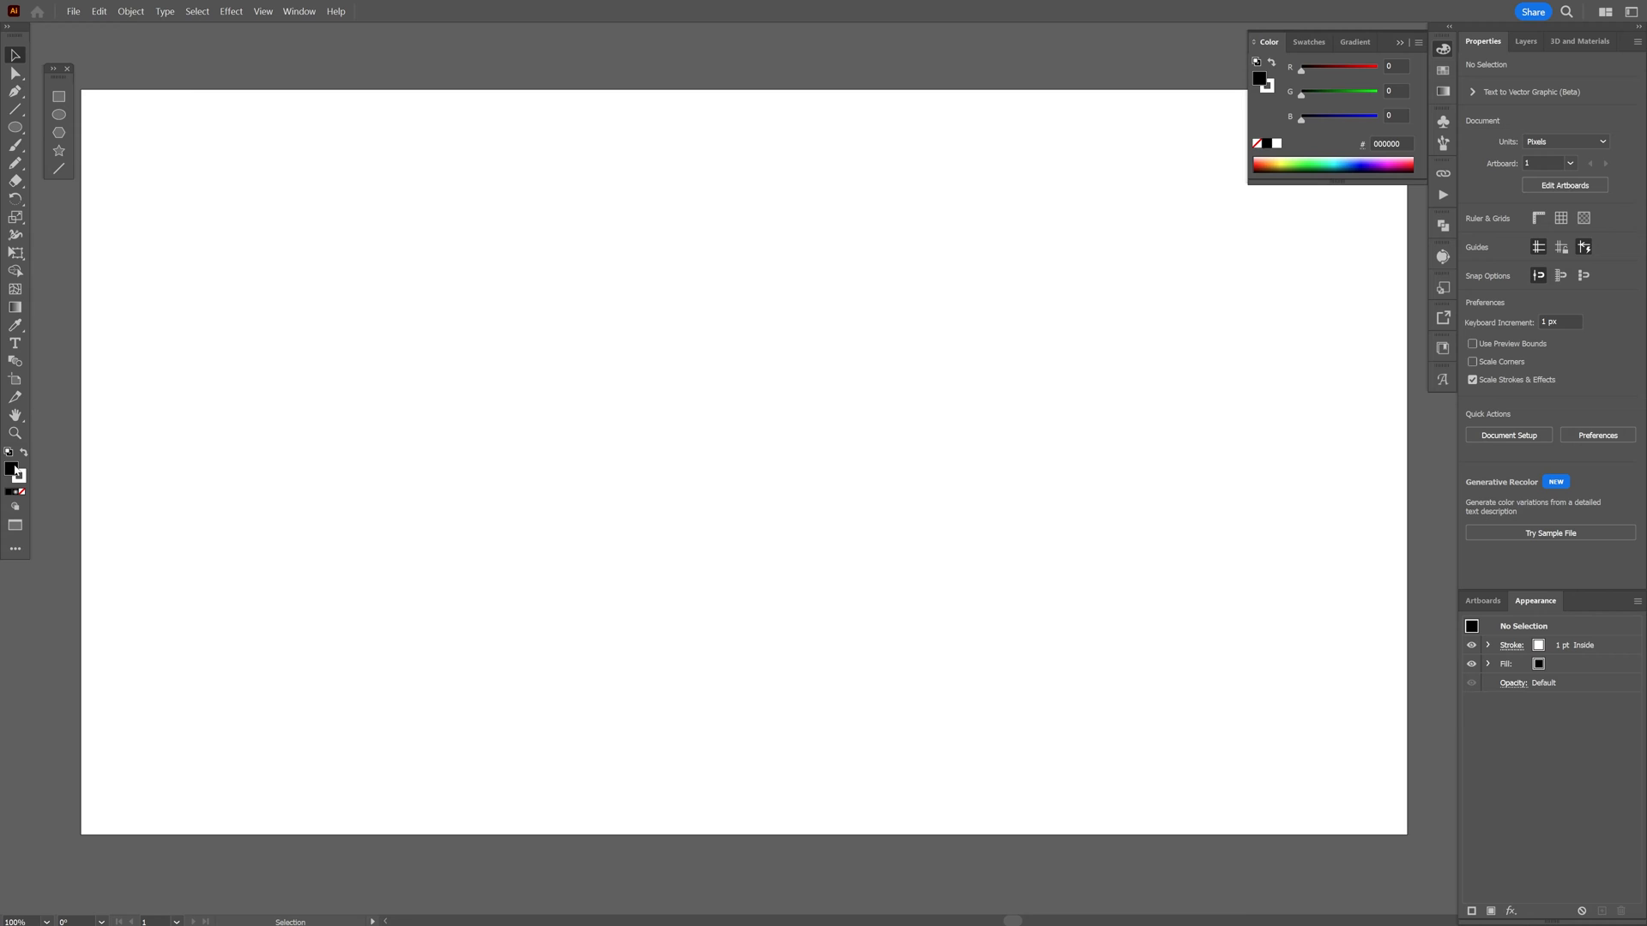
pyautogui.moveTo(12, 470)
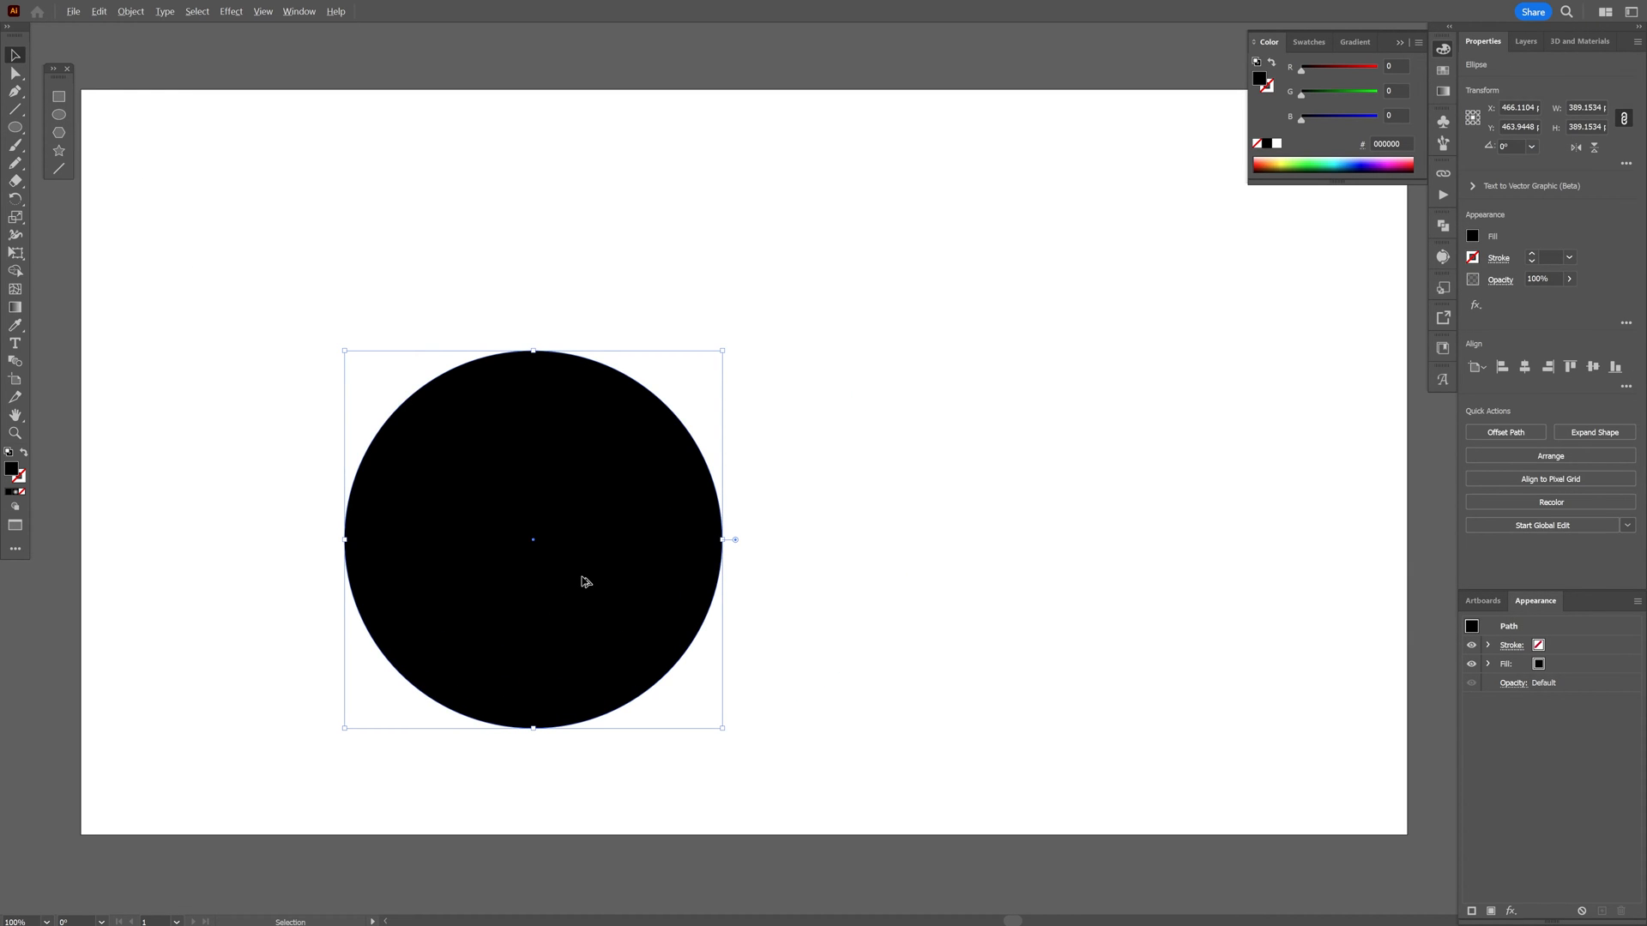
# Move the large black circle toward the centre of the artboard.
pyautogui.moveTo(532, 539); pyautogui.dragTo(798, 335)
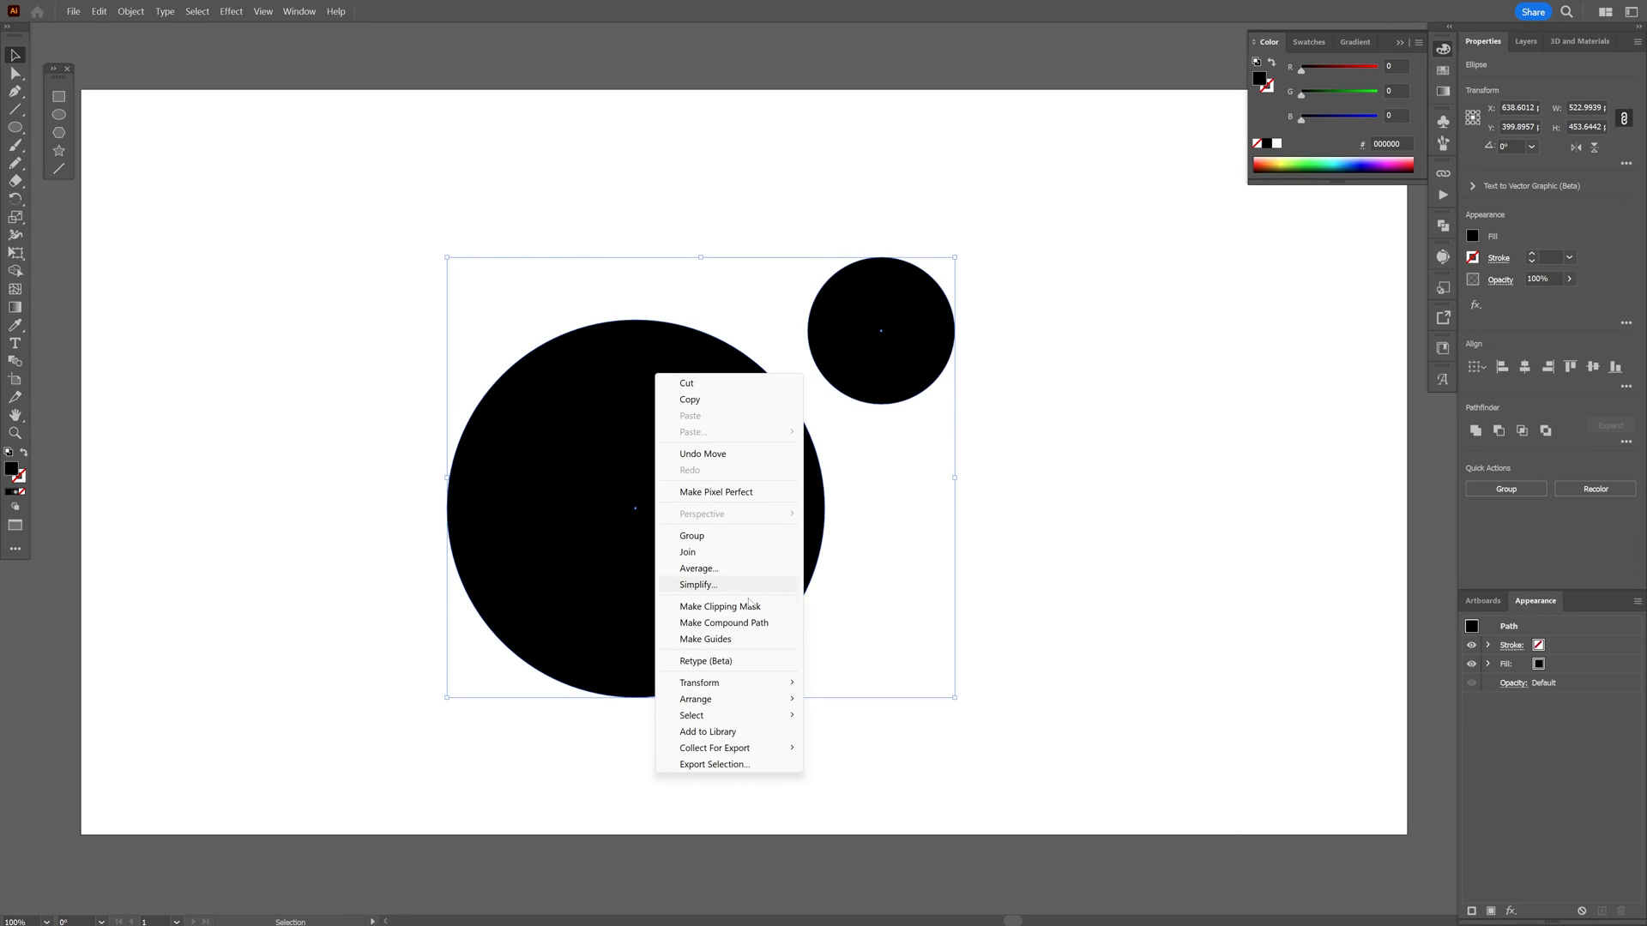
# Make the two circles a compound path and add a 25 px Offset Path effect with Round joins.
pyautogui.click(722, 623)
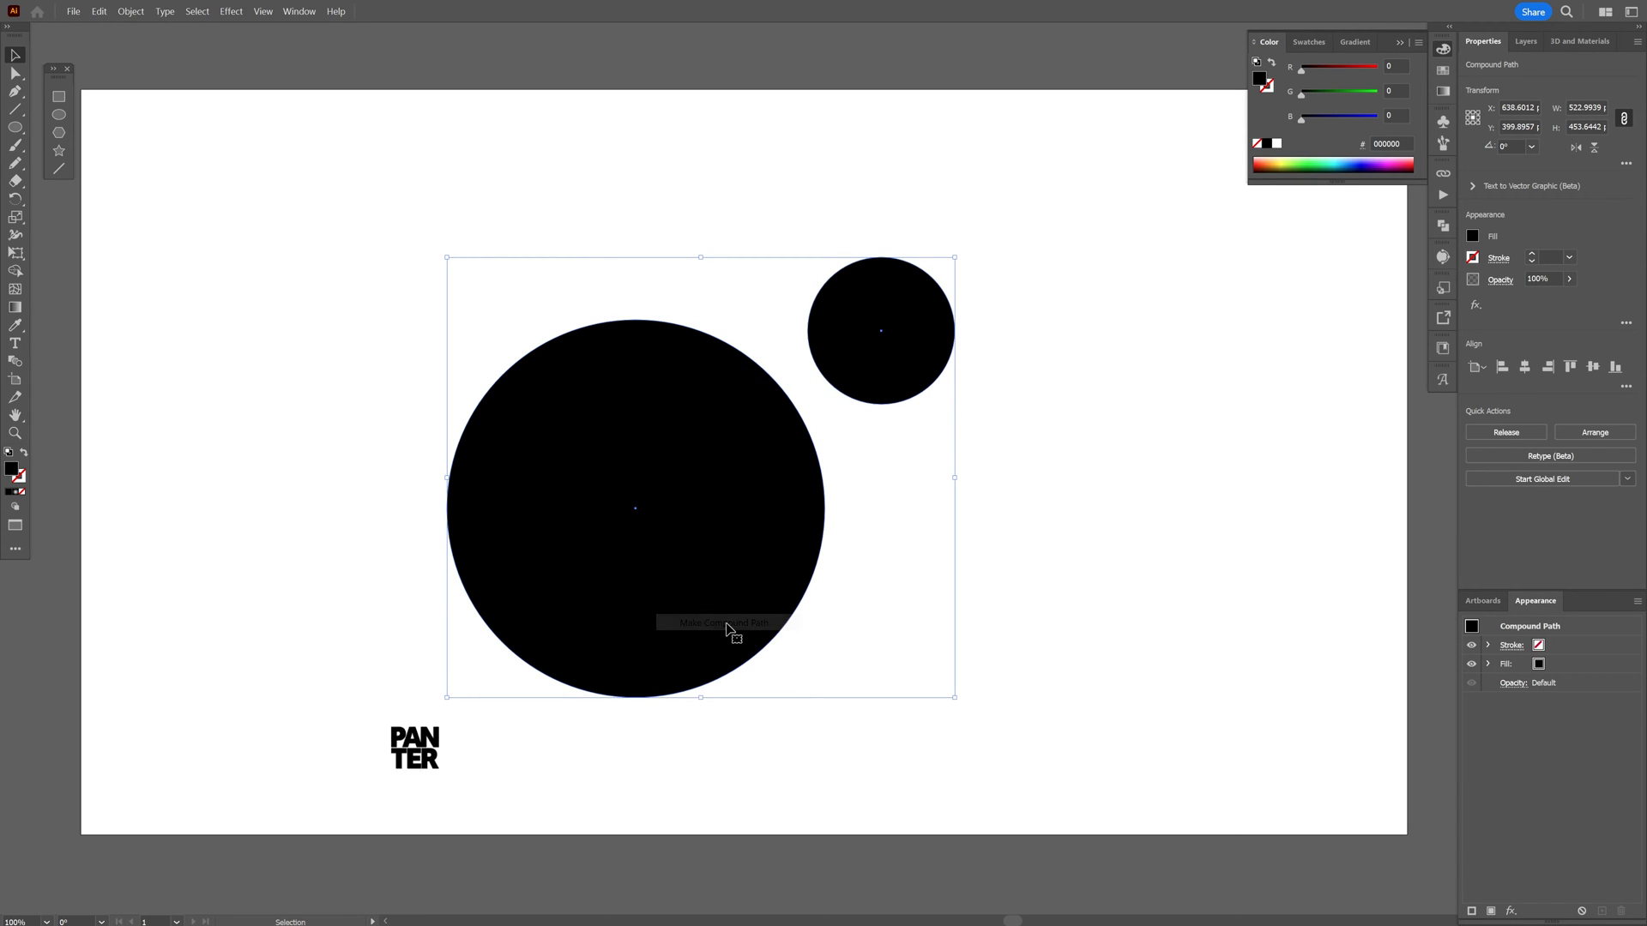
pyautogui.click(262, 11)
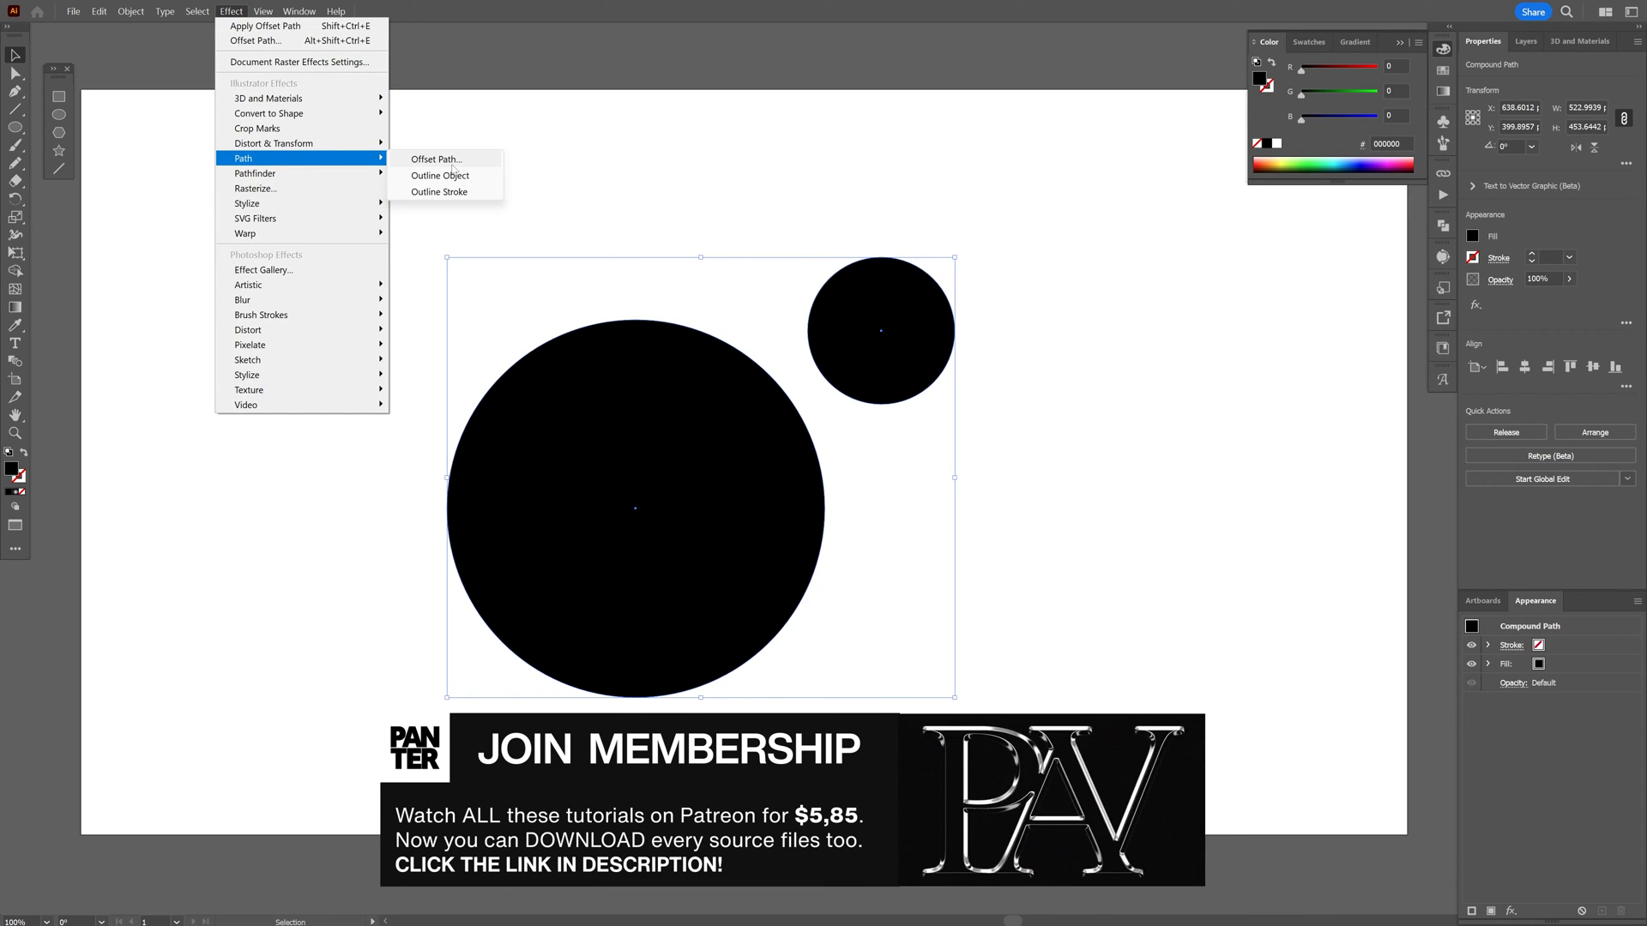
pyautogui.click(436, 158)
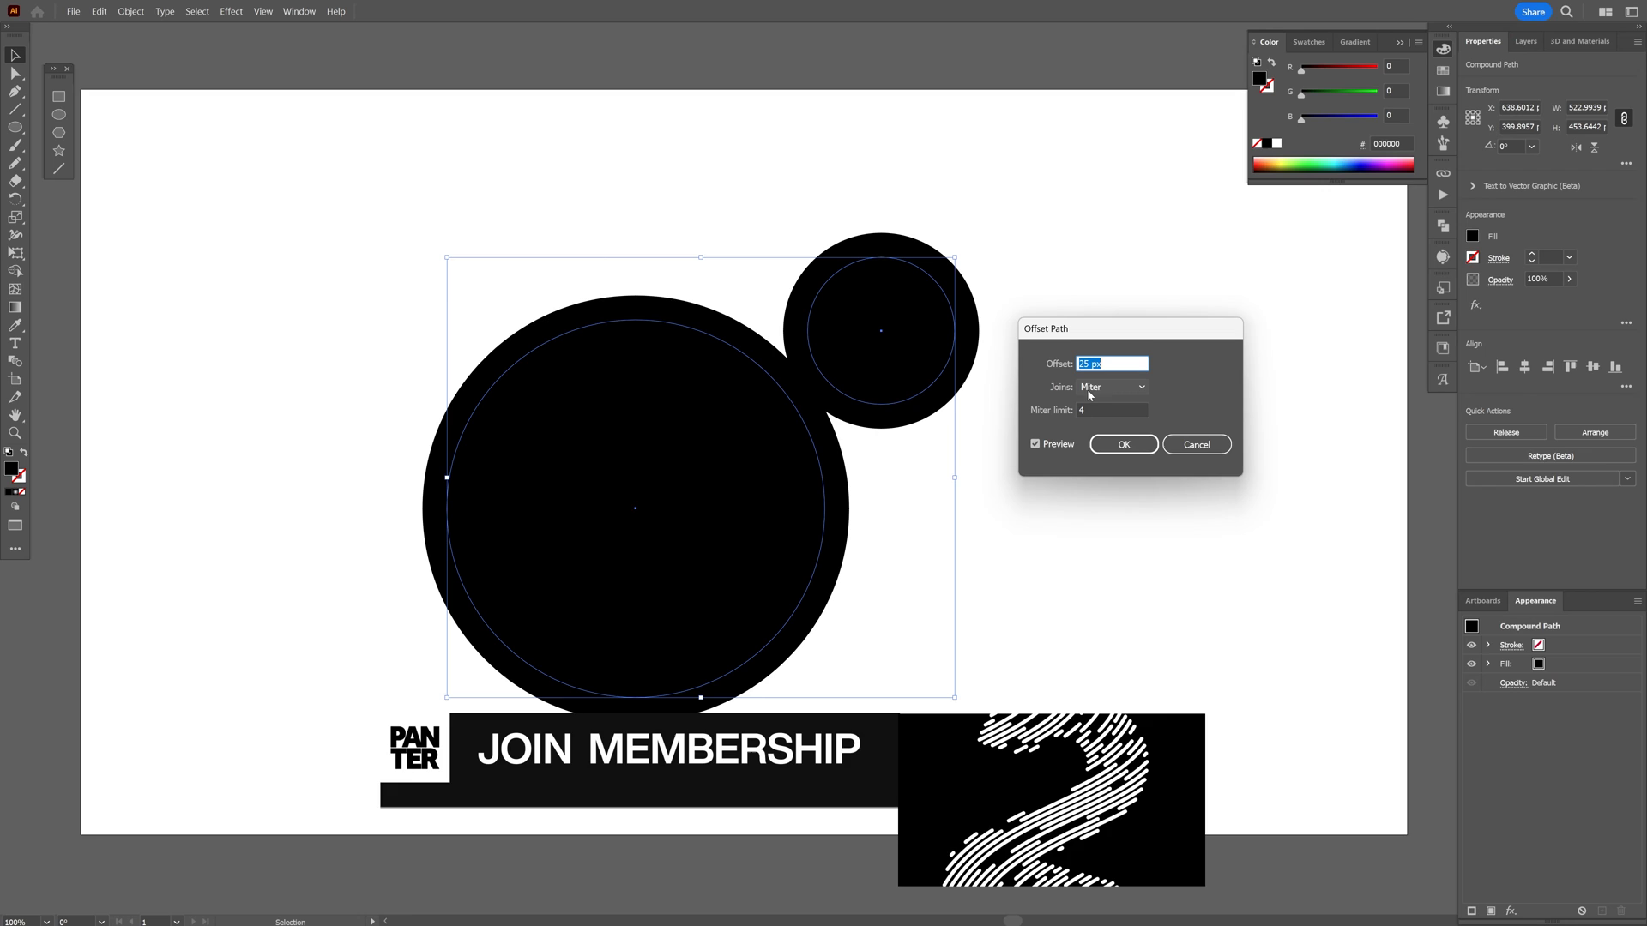
pyautogui.click(1112, 388)
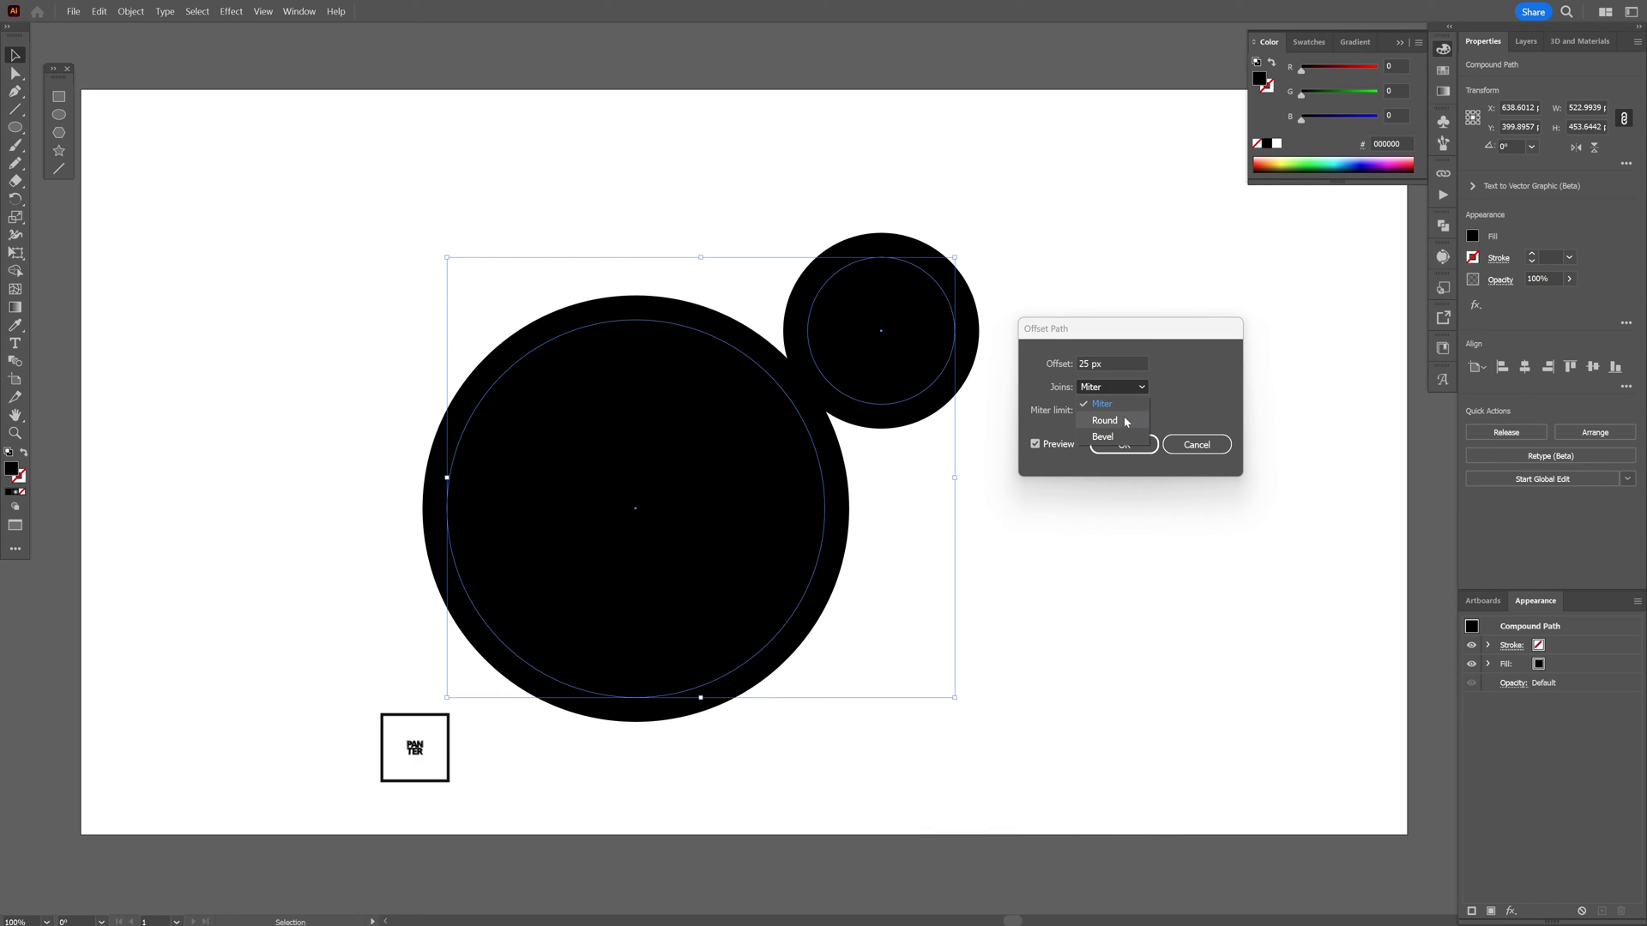
pyautogui.click(1105, 420)
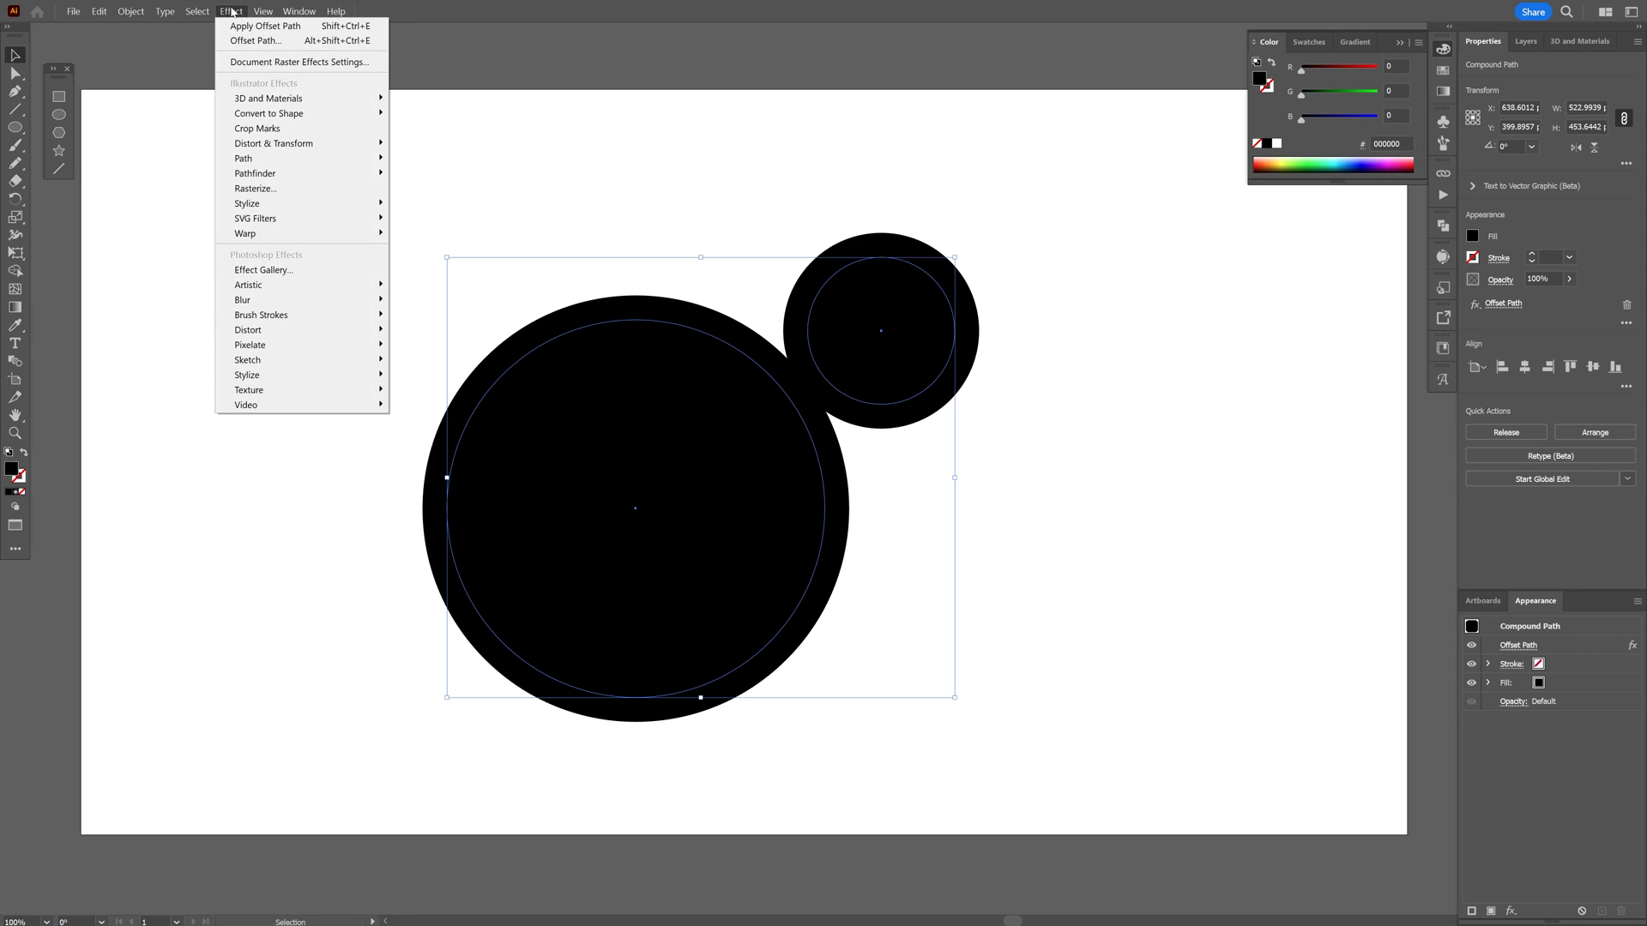
pyautogui.moveTo(257, 157)
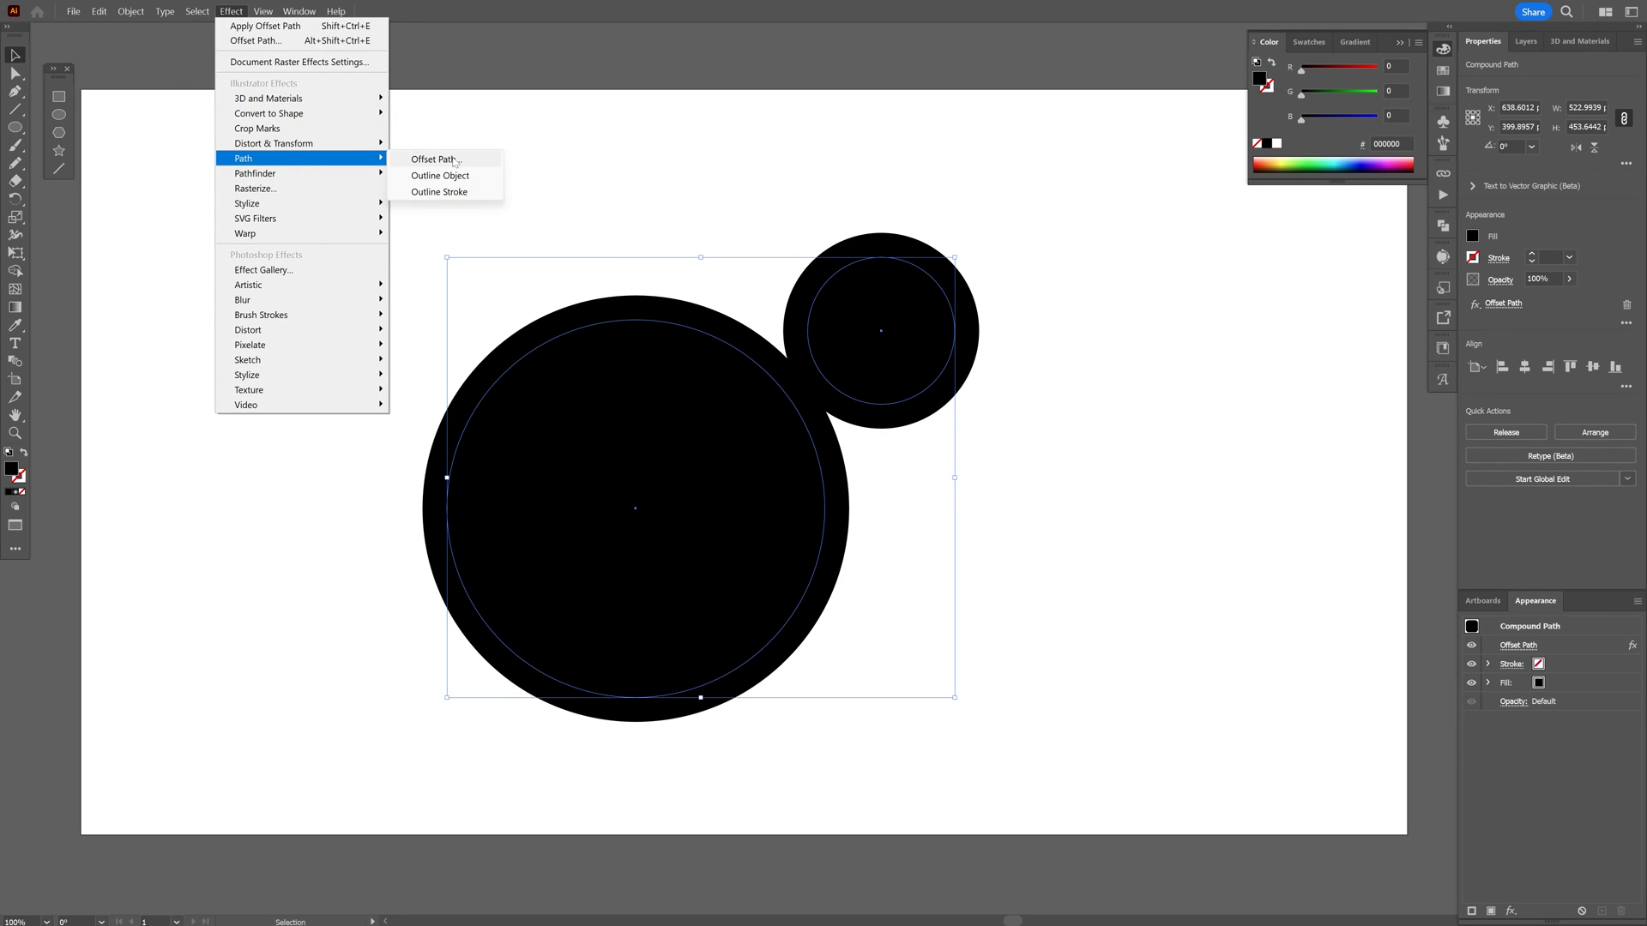
# Add a second Offset Path effect at -20 px with Round joins so the circles fuse into a blob.
pyautogui.click(429, 160)
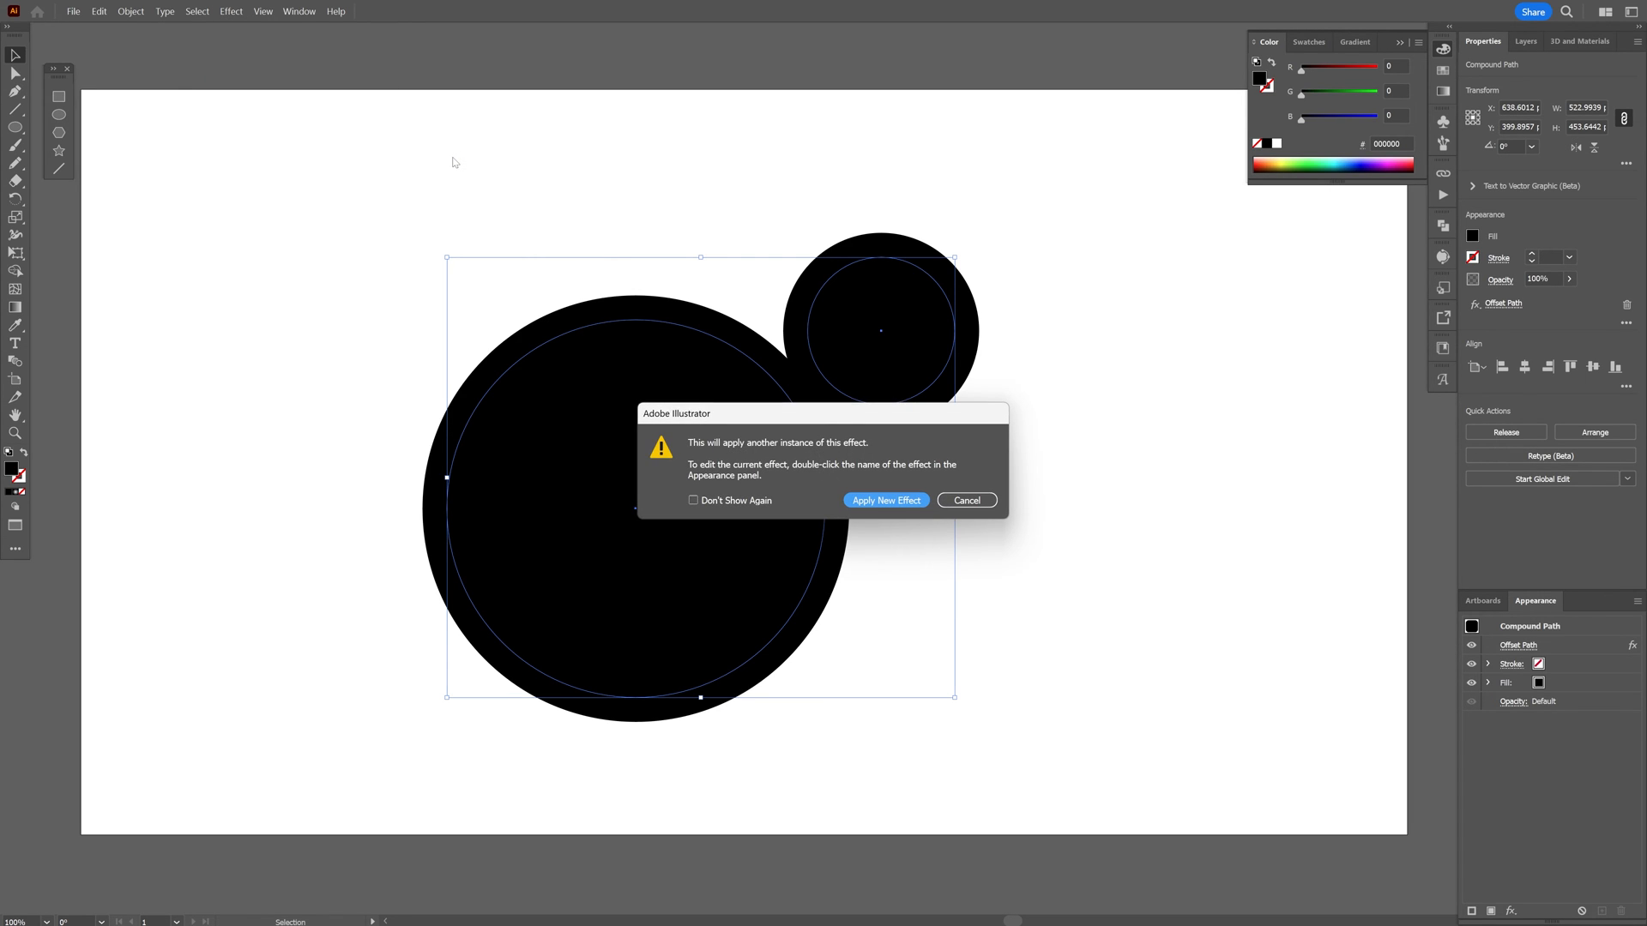
pyautogui.click(885, 501)
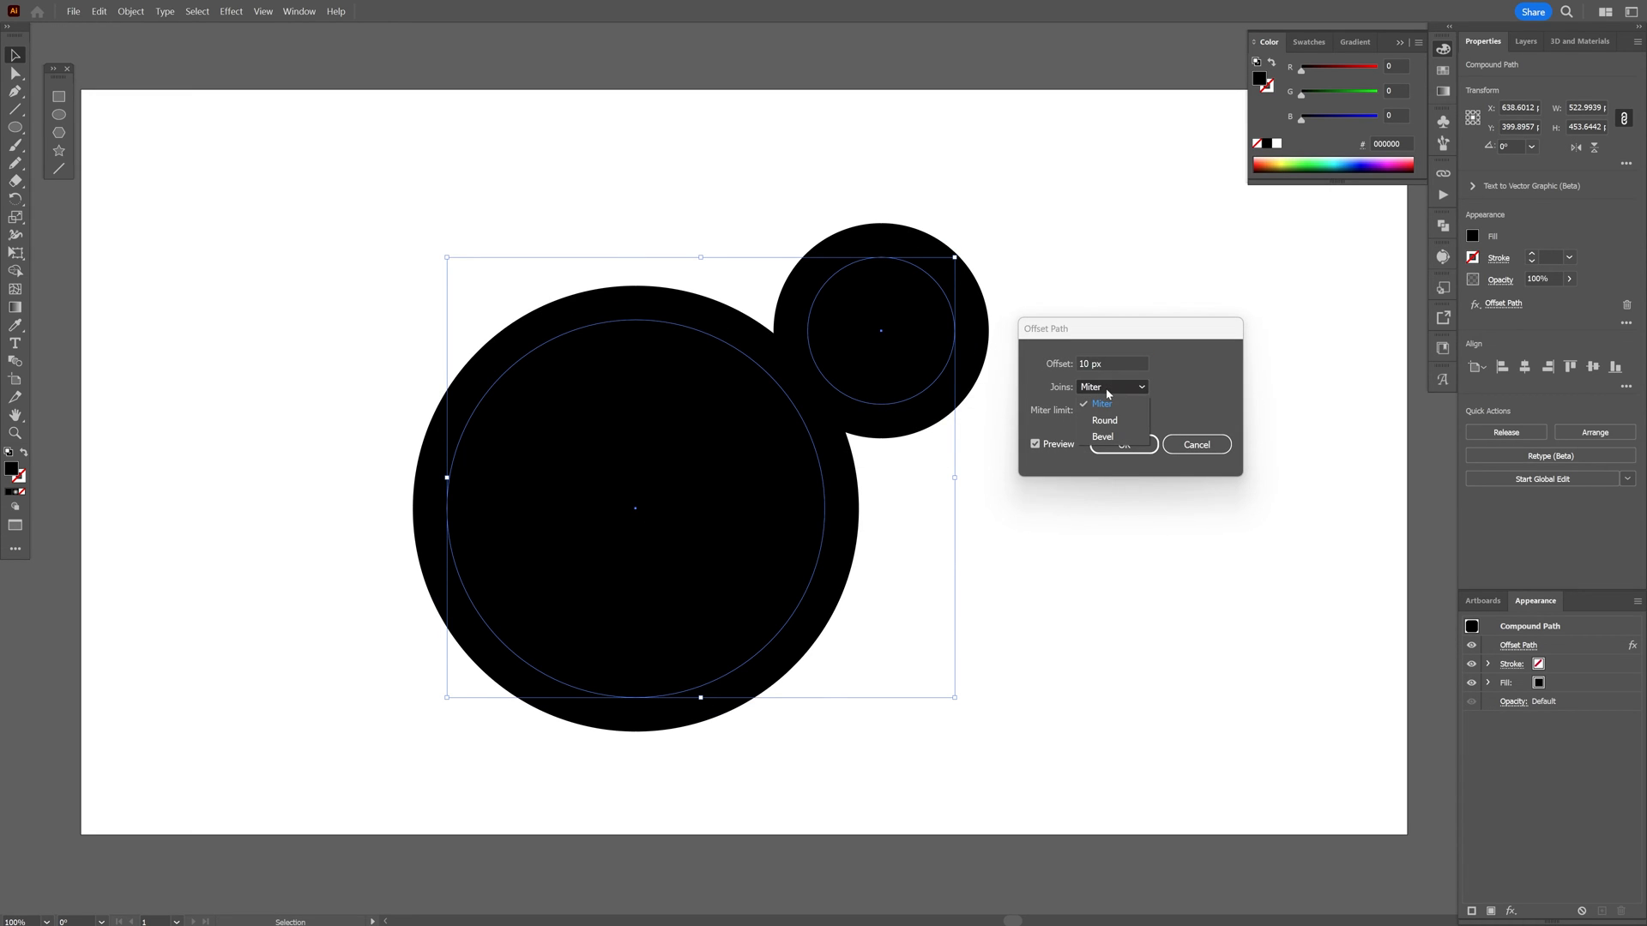
pyautogui.click(1105, 419)
pyautogui.write('-31')
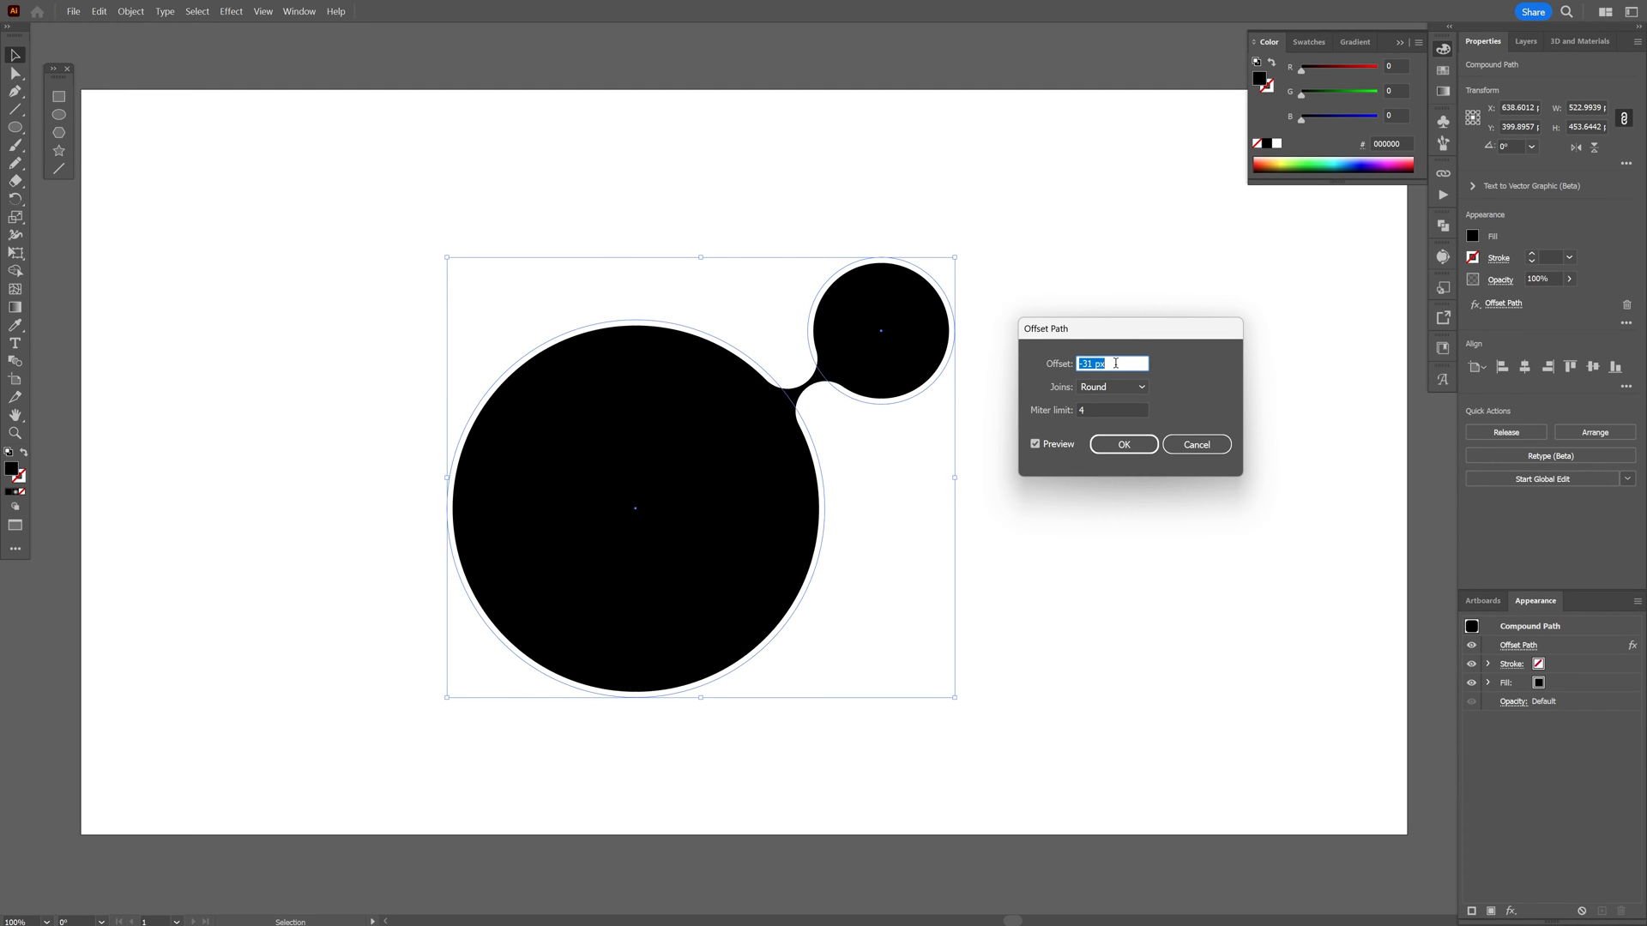
pyautogui.write('-20 px')
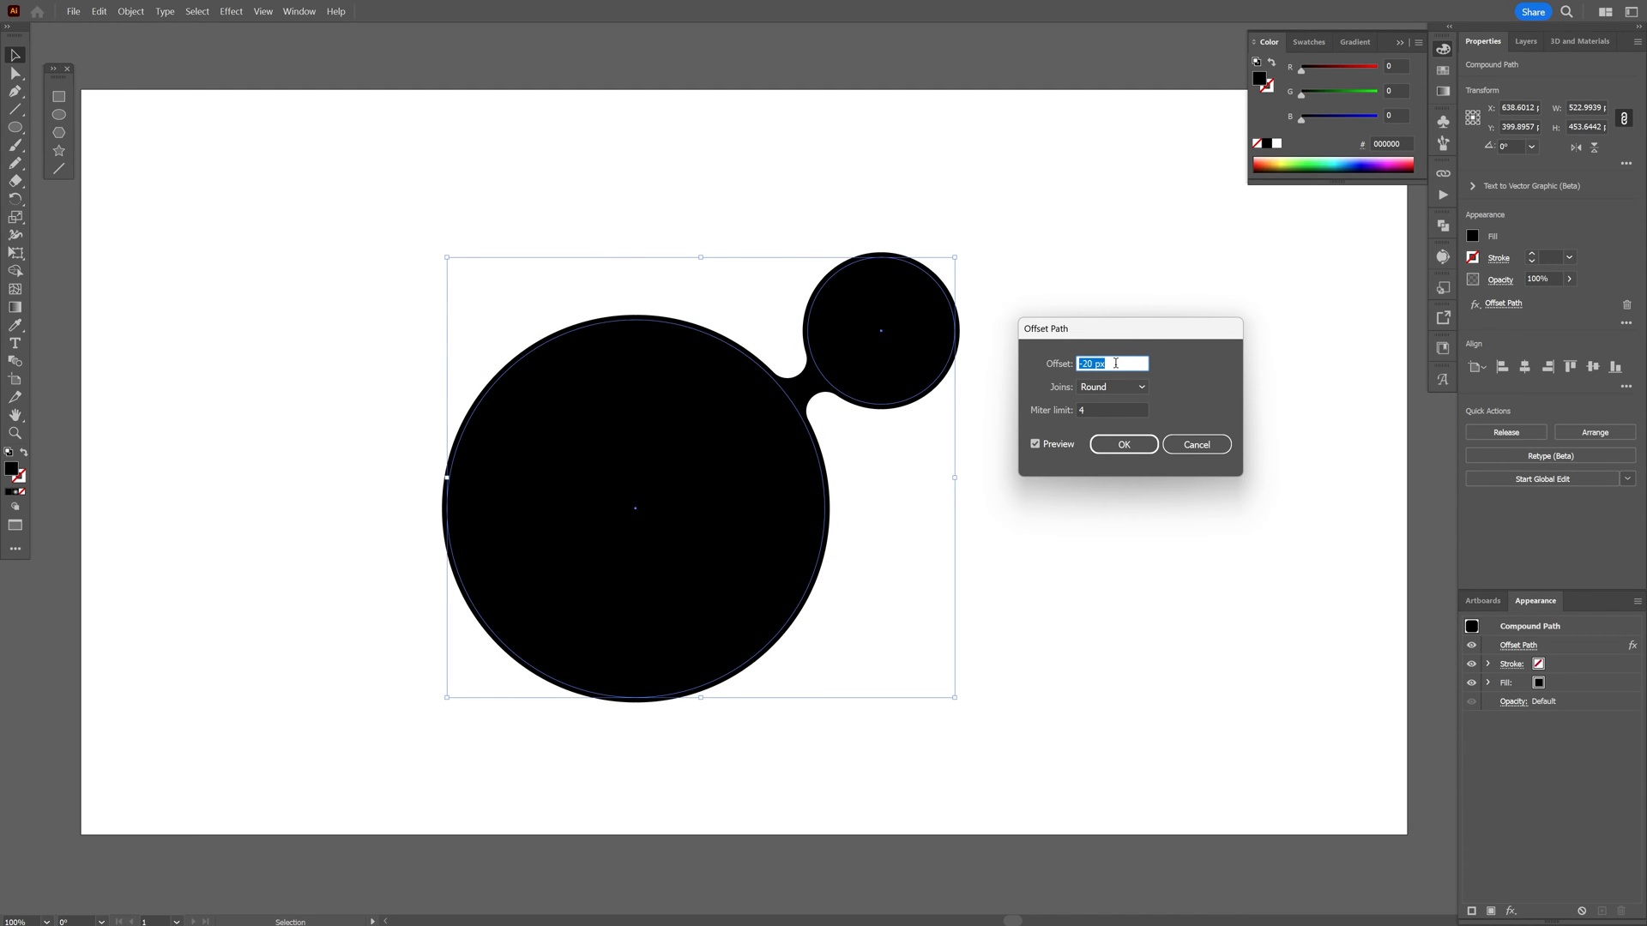
pyautogui.click(1122, 444)
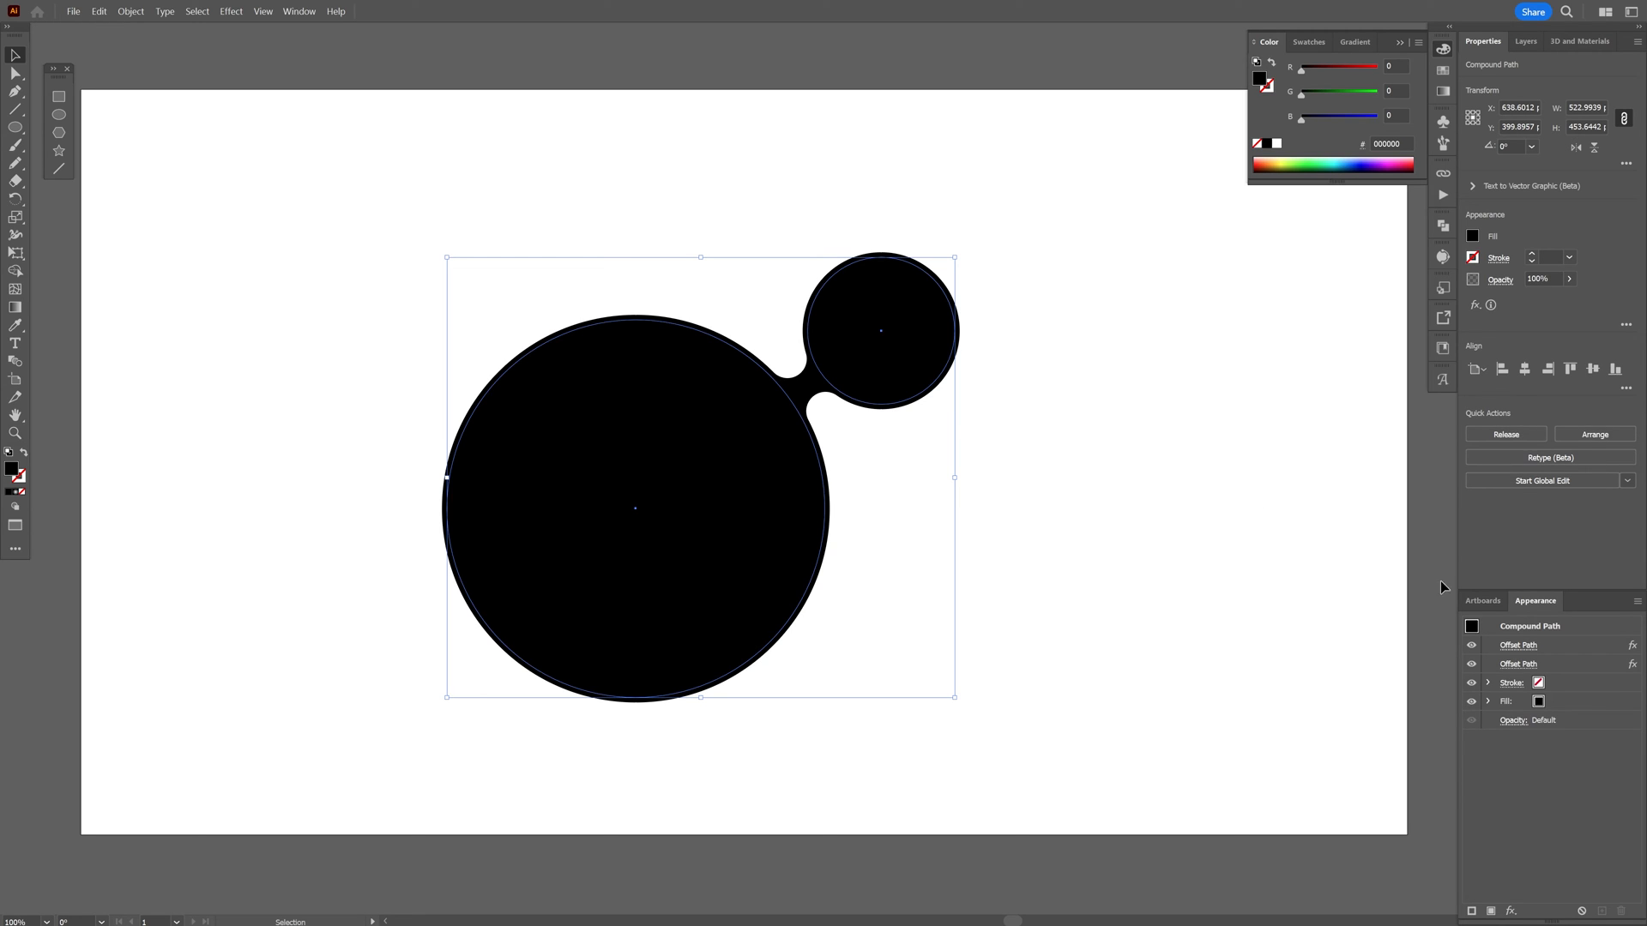
pyautogui.moveTo(1542, 662)
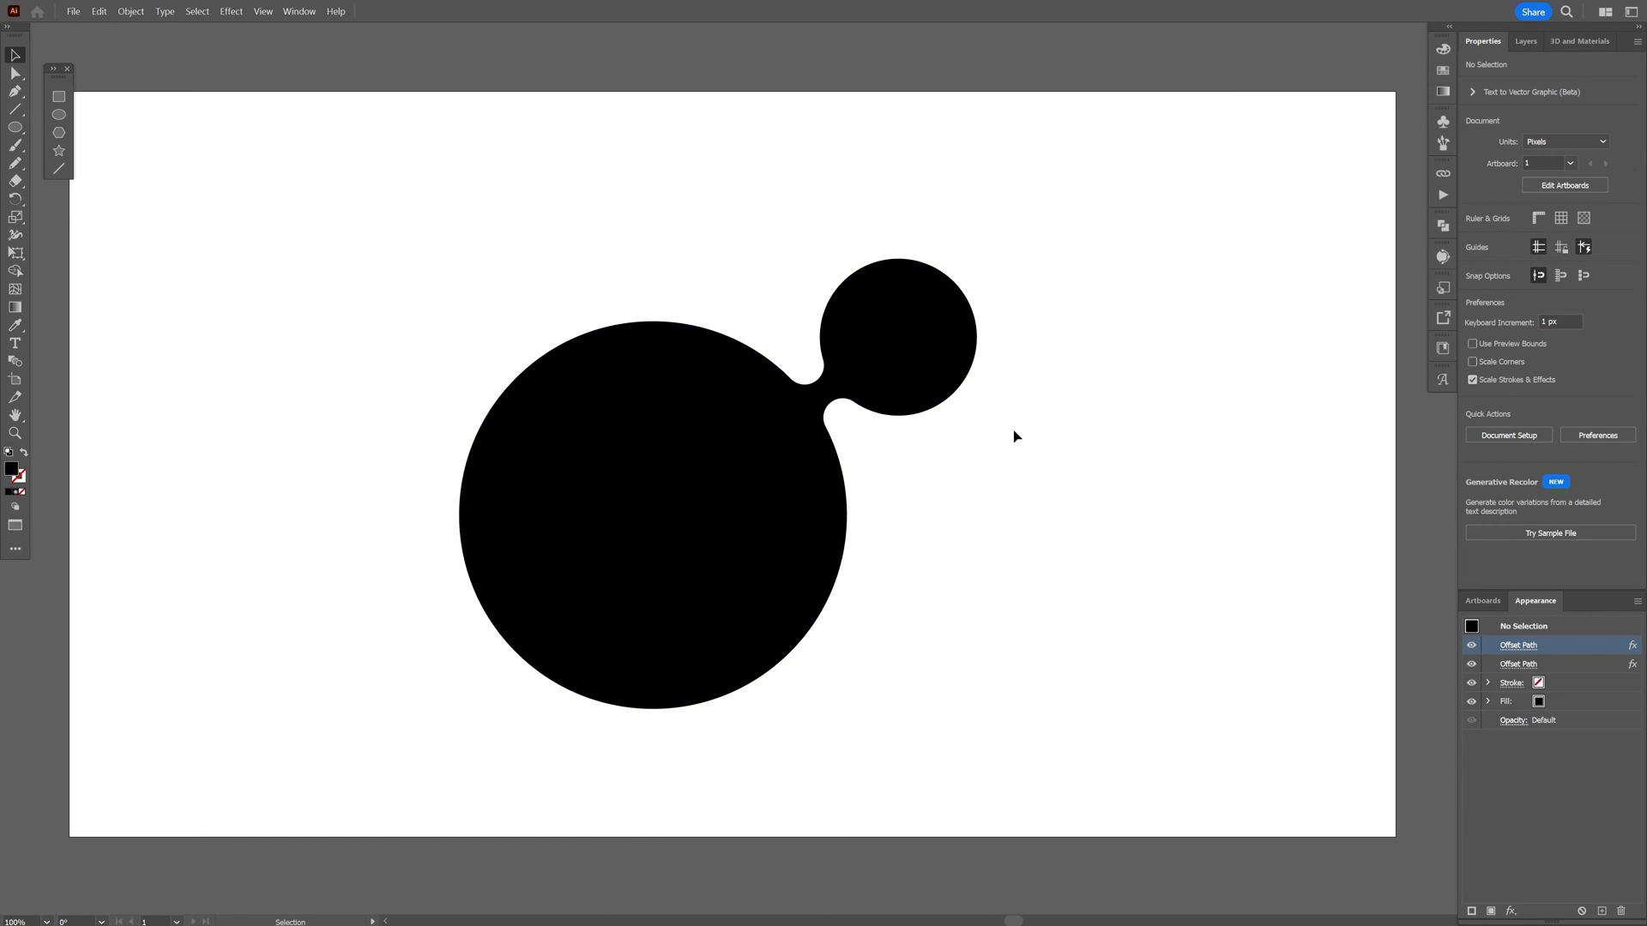
# Select the fused compound path, zoom in, and isolate the small circle with Direct Selection.
pyautogui.click(929, 353)
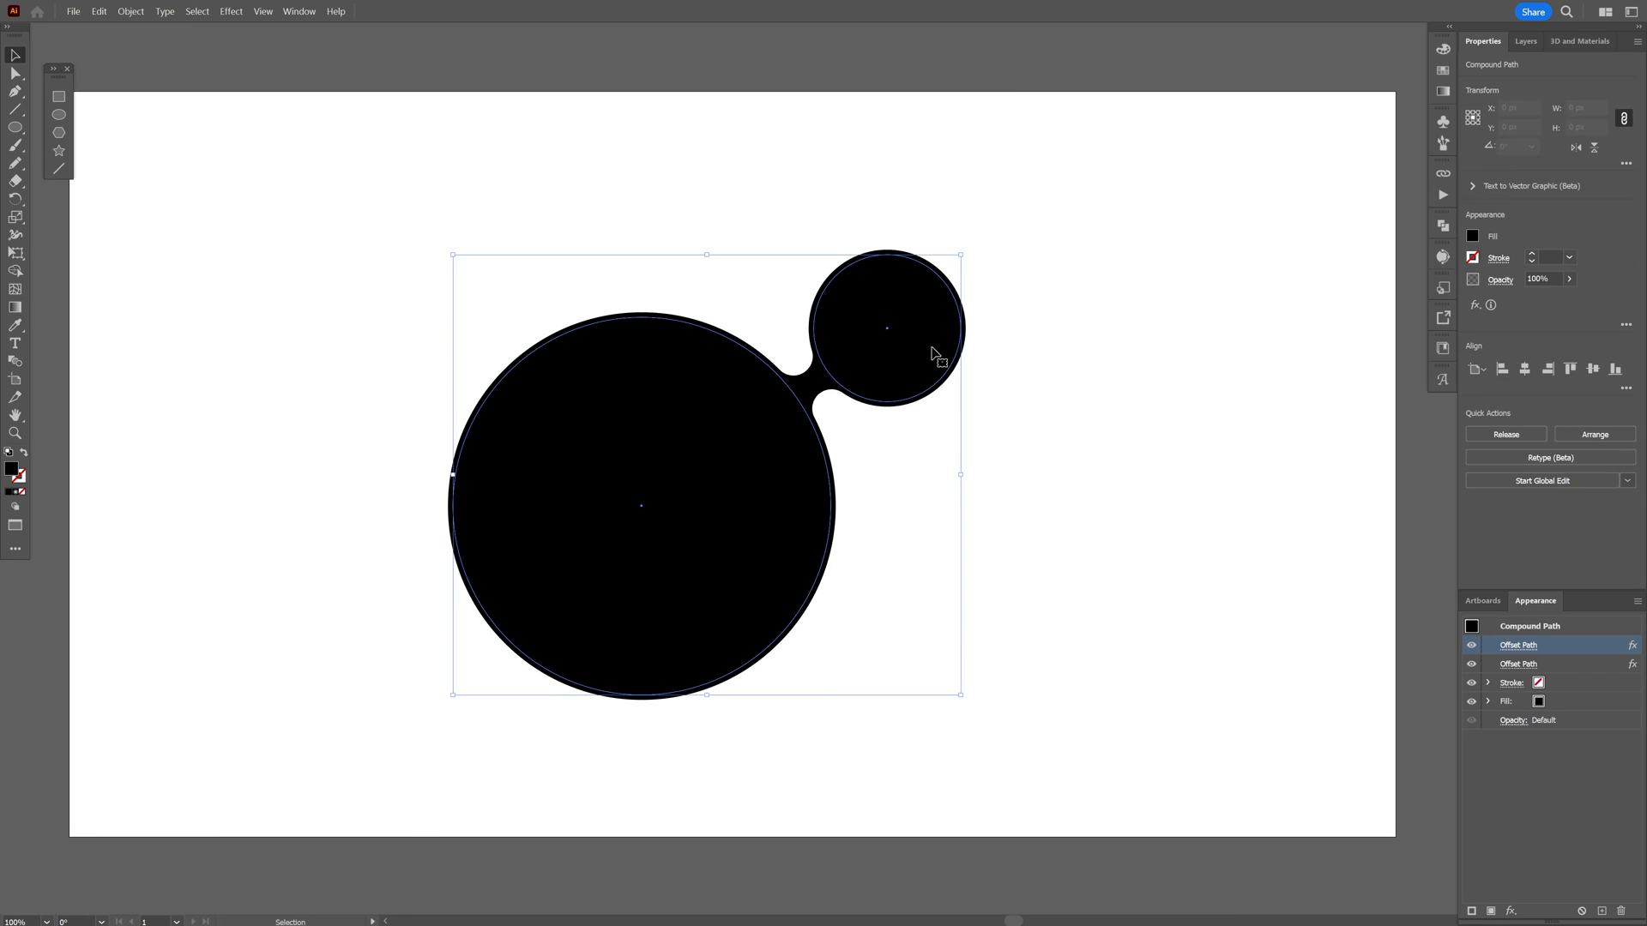
pyautogui.moveTo(935, 355); pyautogui.dragTo(931, 365)
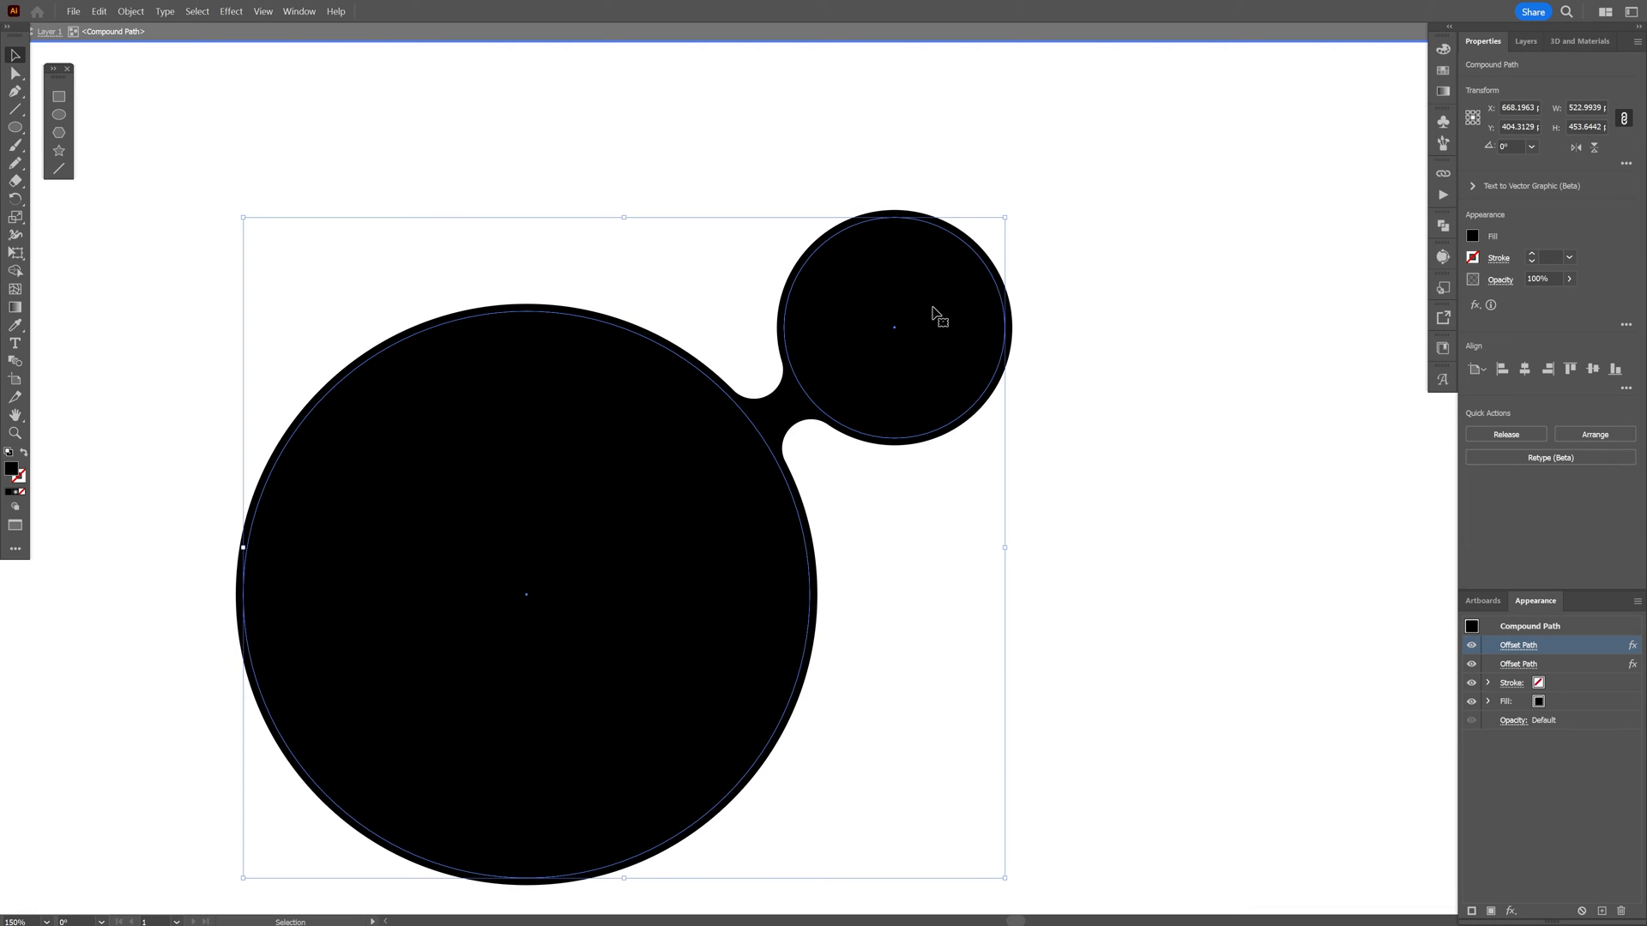
pyautogui.moveTo(944, 343)
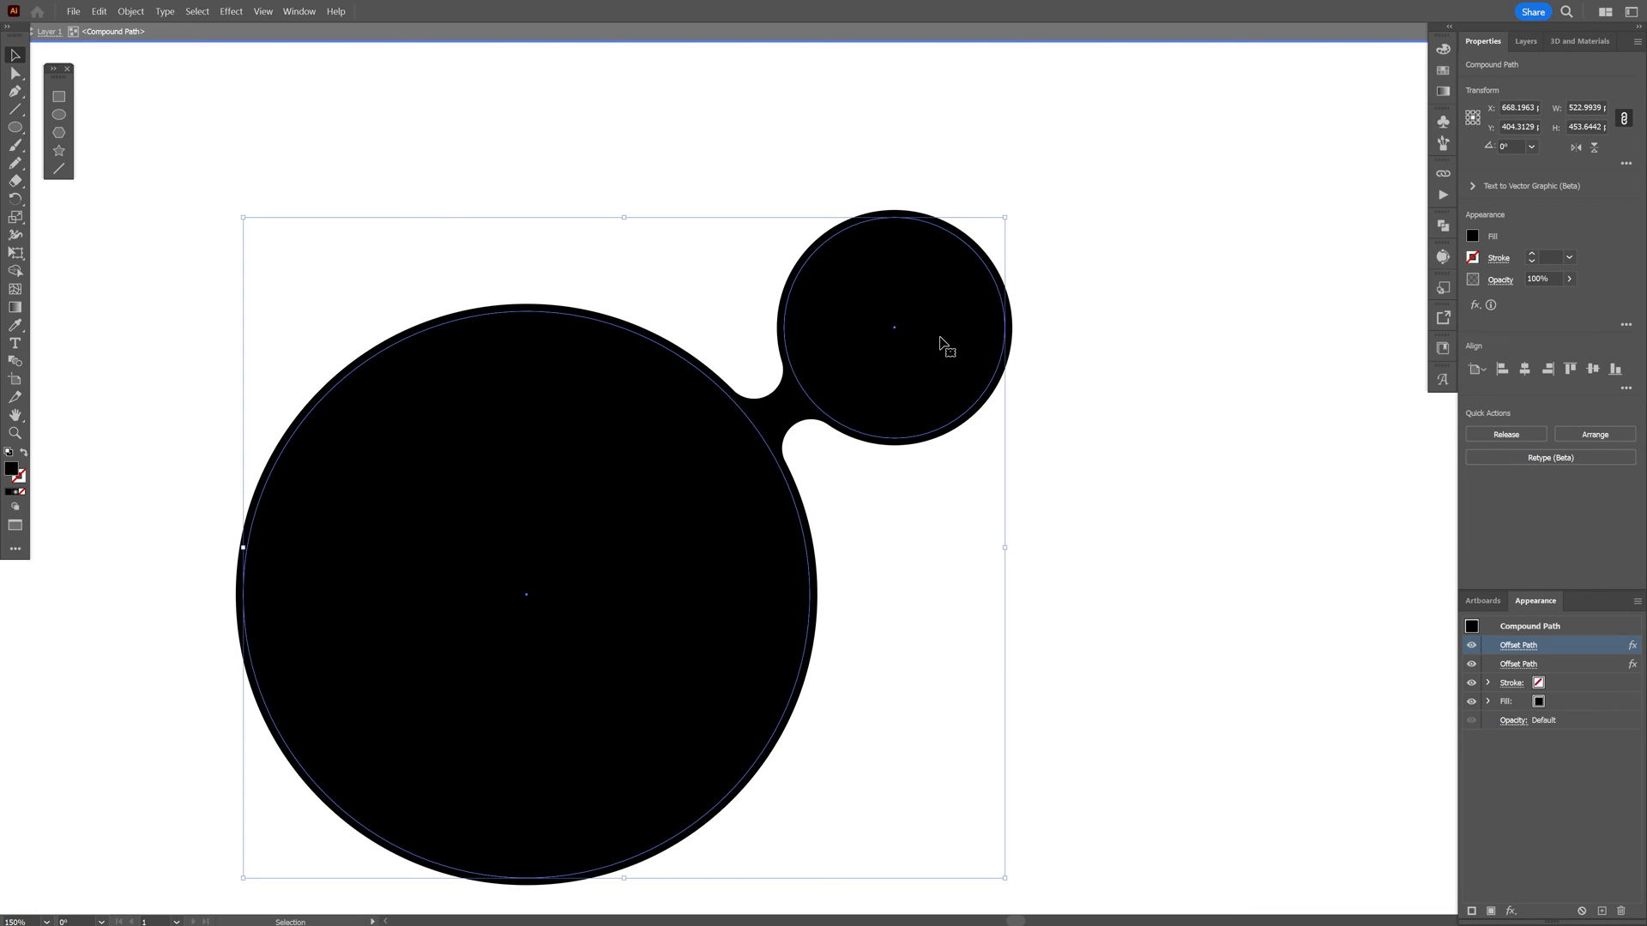
pyautogui.moveTo(944, 346)
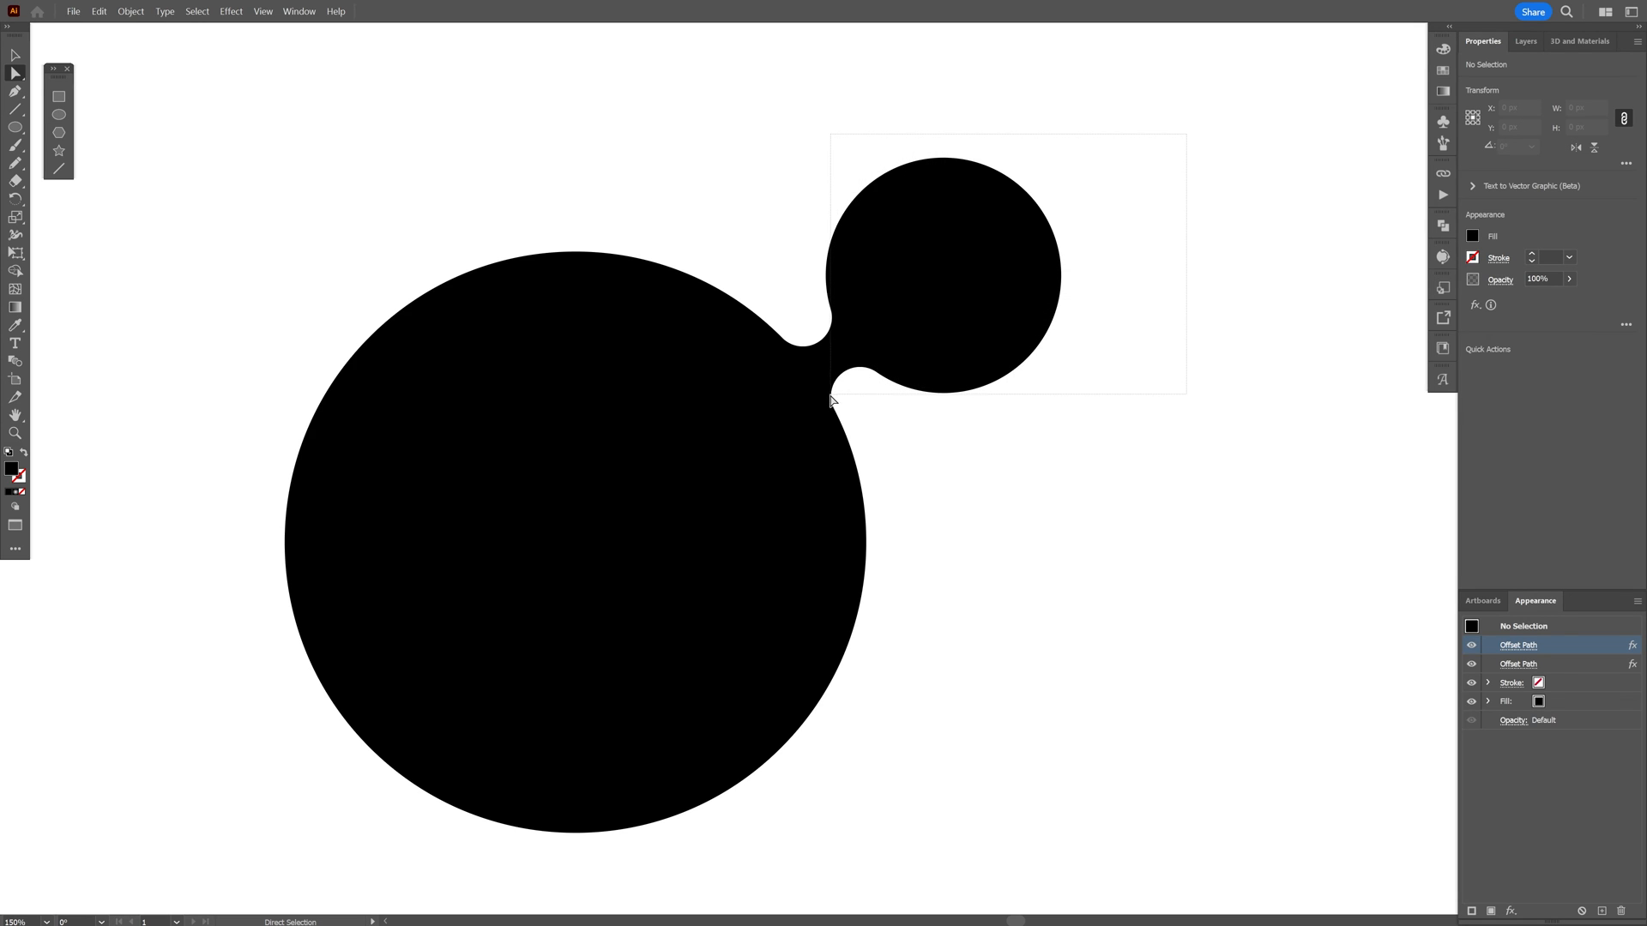
pyautogui.click(940, 271)
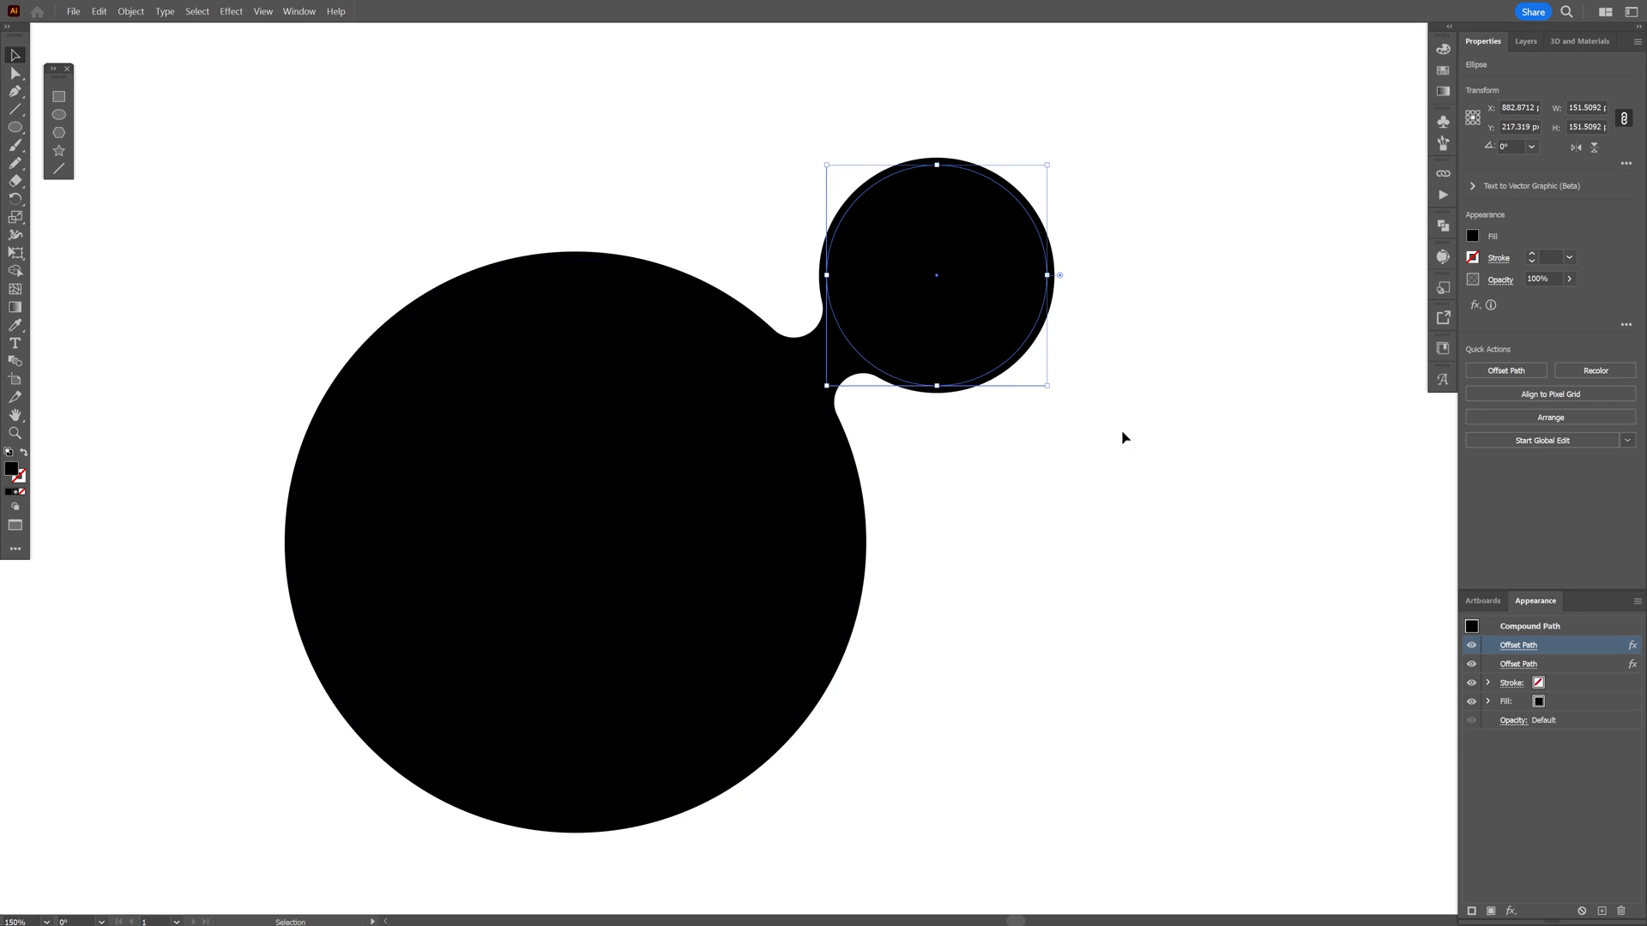
pyautogui.click(1445, 114)
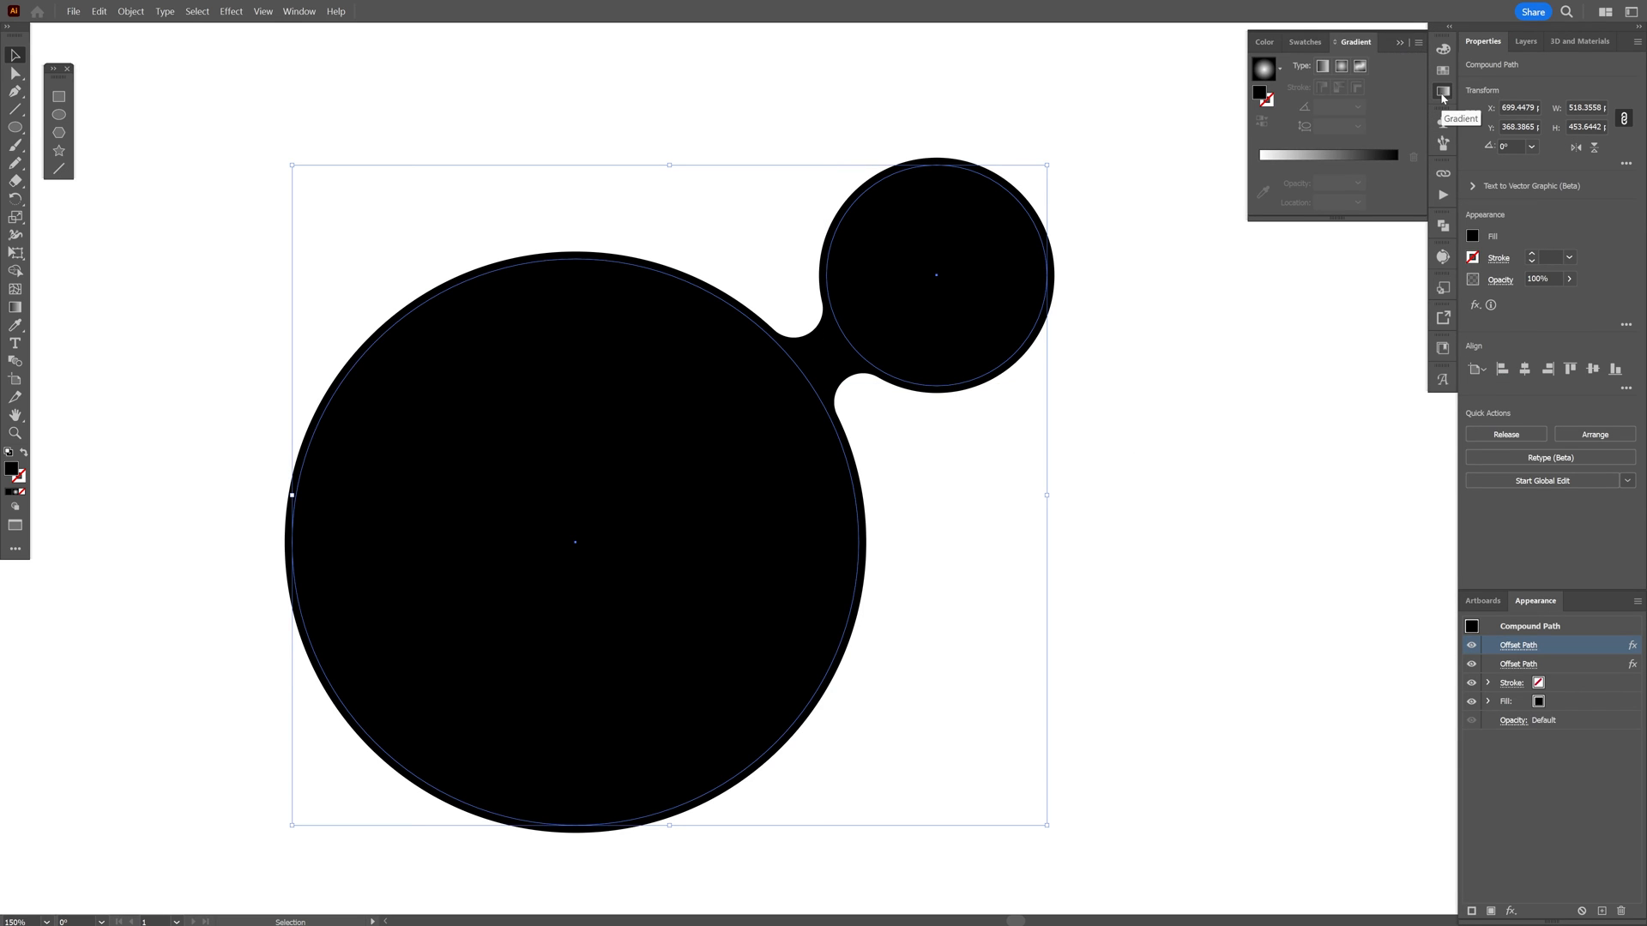
pyautogui.moveTo(1340, 67)
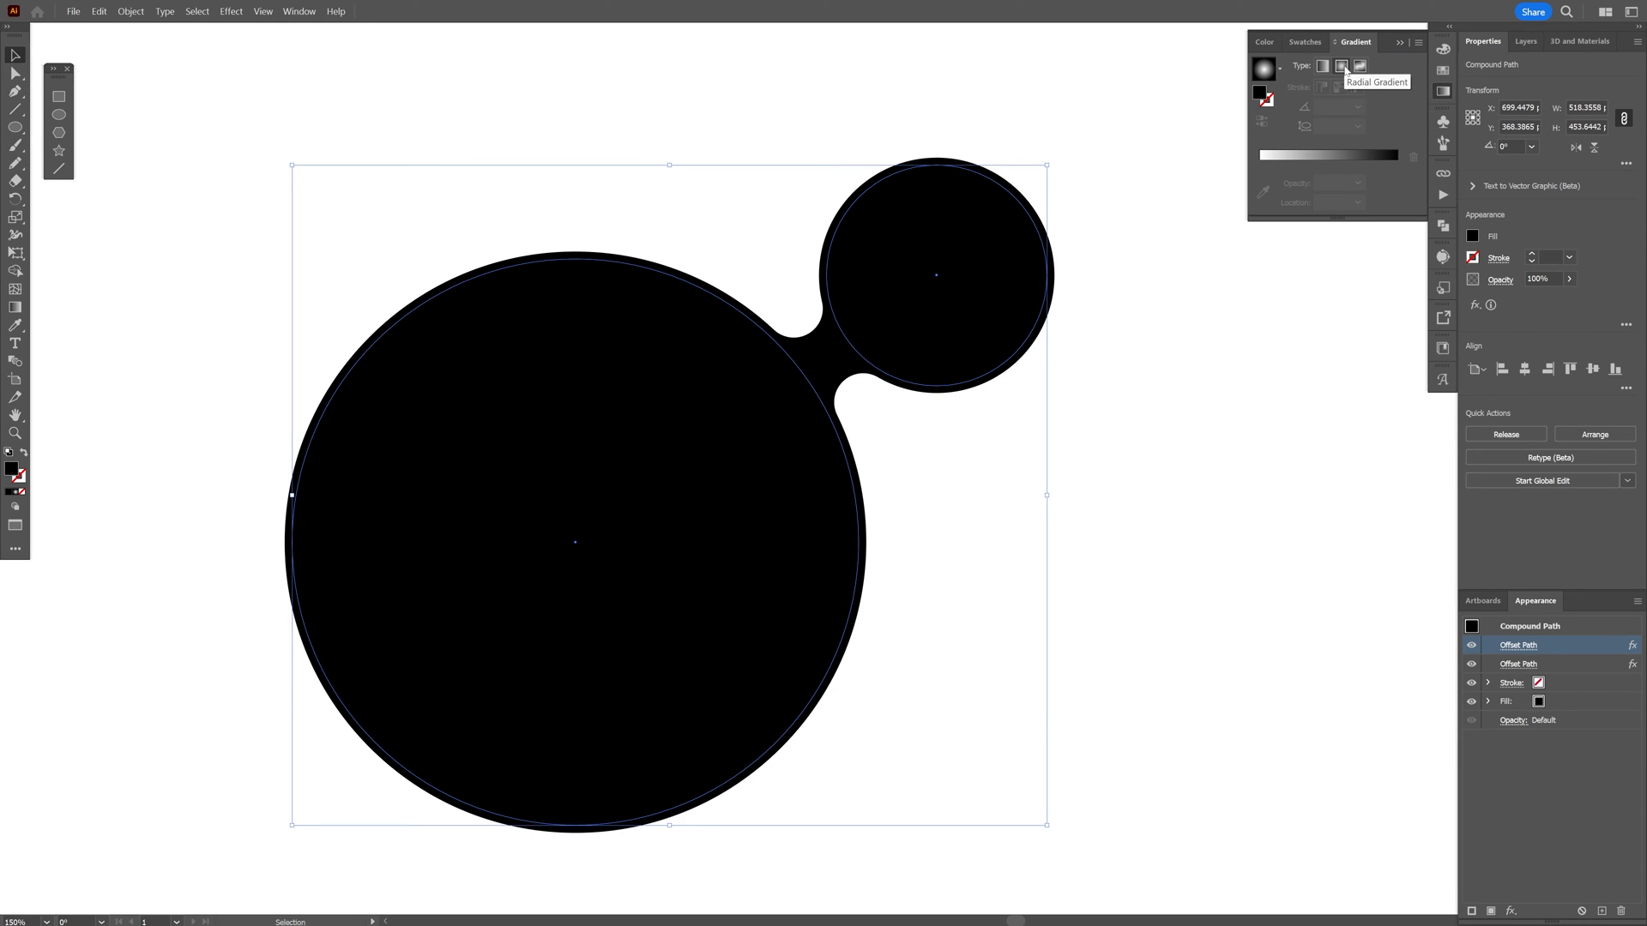
pyautogui.click(1338, 65)
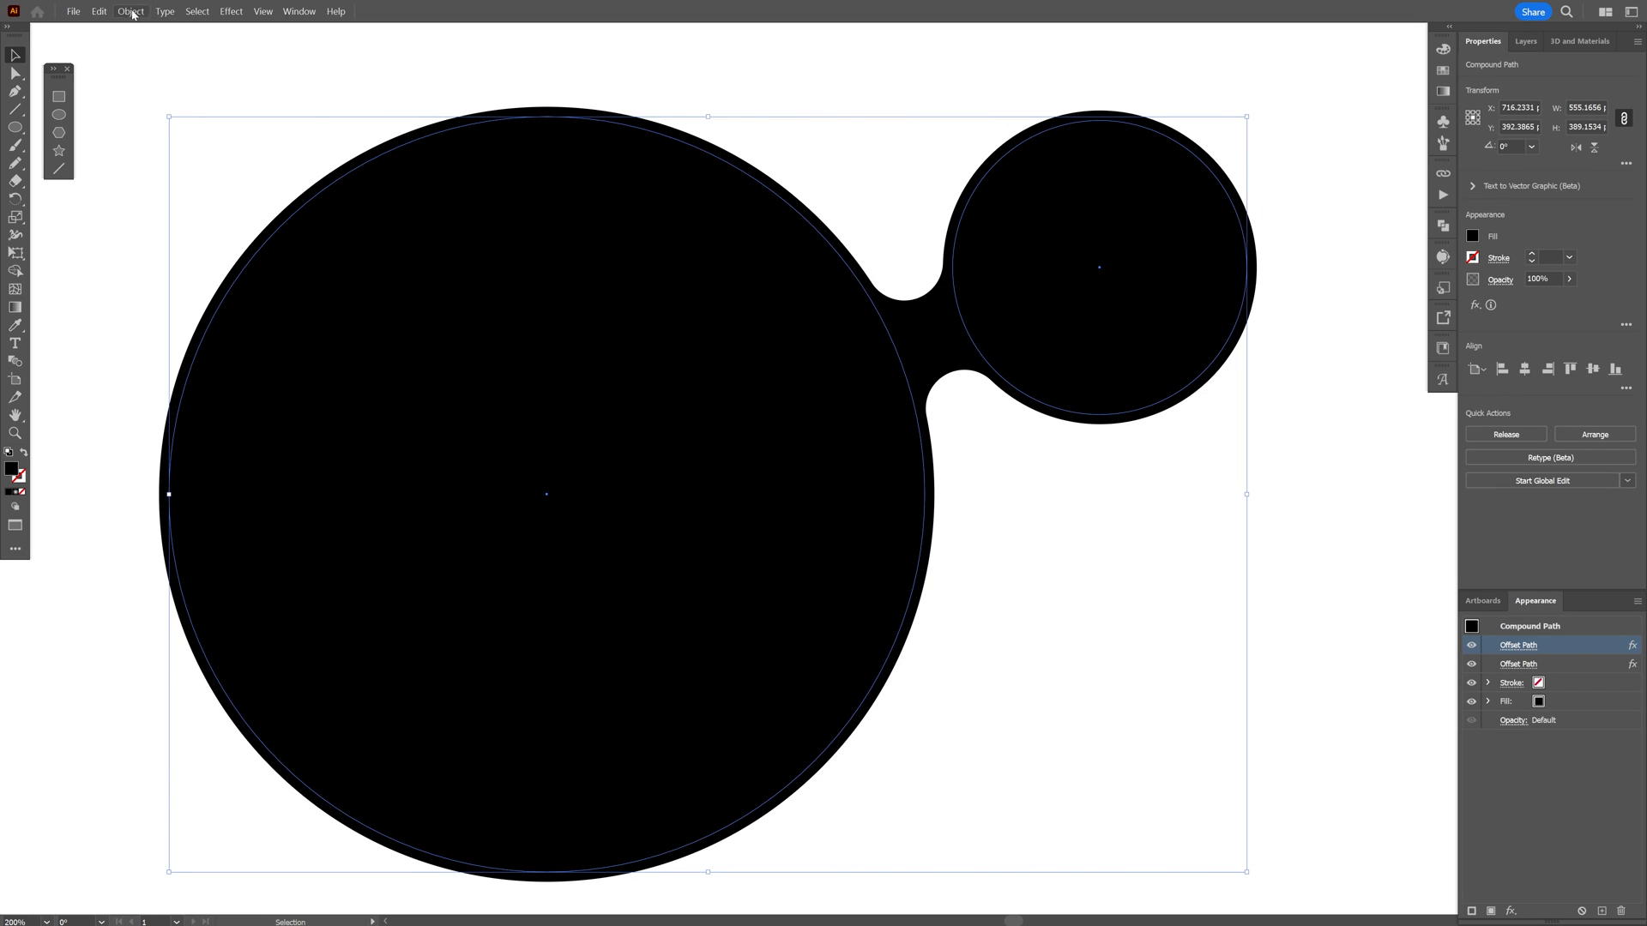
# Fill the blob with a white-to-black radial gradient and drag the small circle above the large one.
pyautogui.click(130, 10)
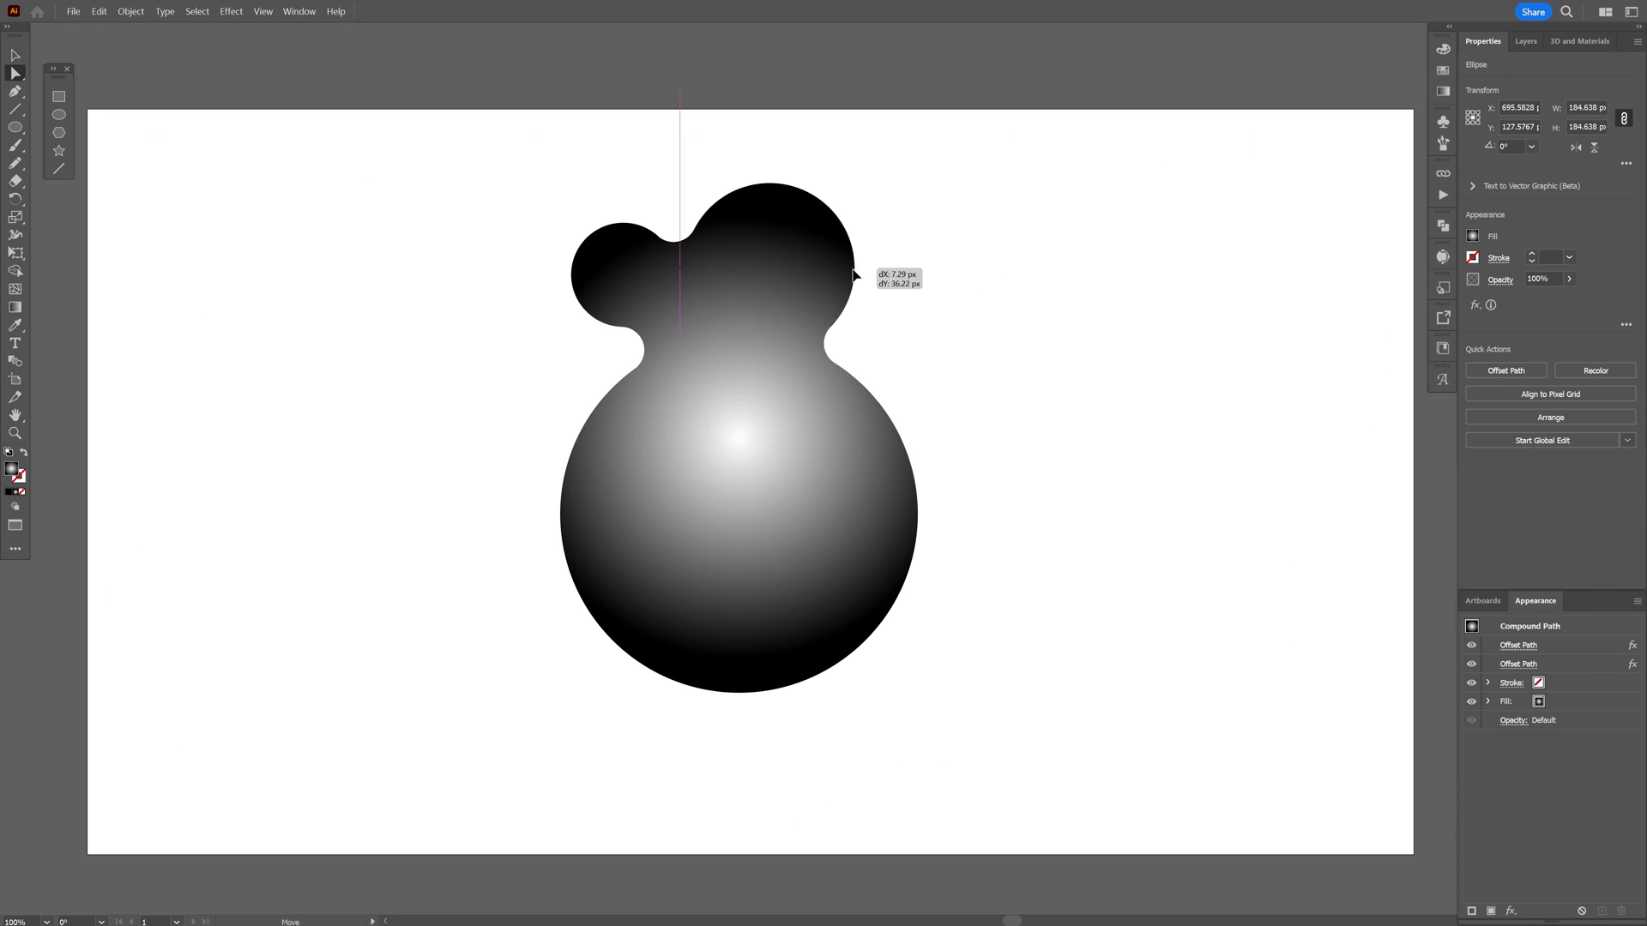
pyautogui.moveTo(853, 275); pyautogui.dragTo(812, 207)
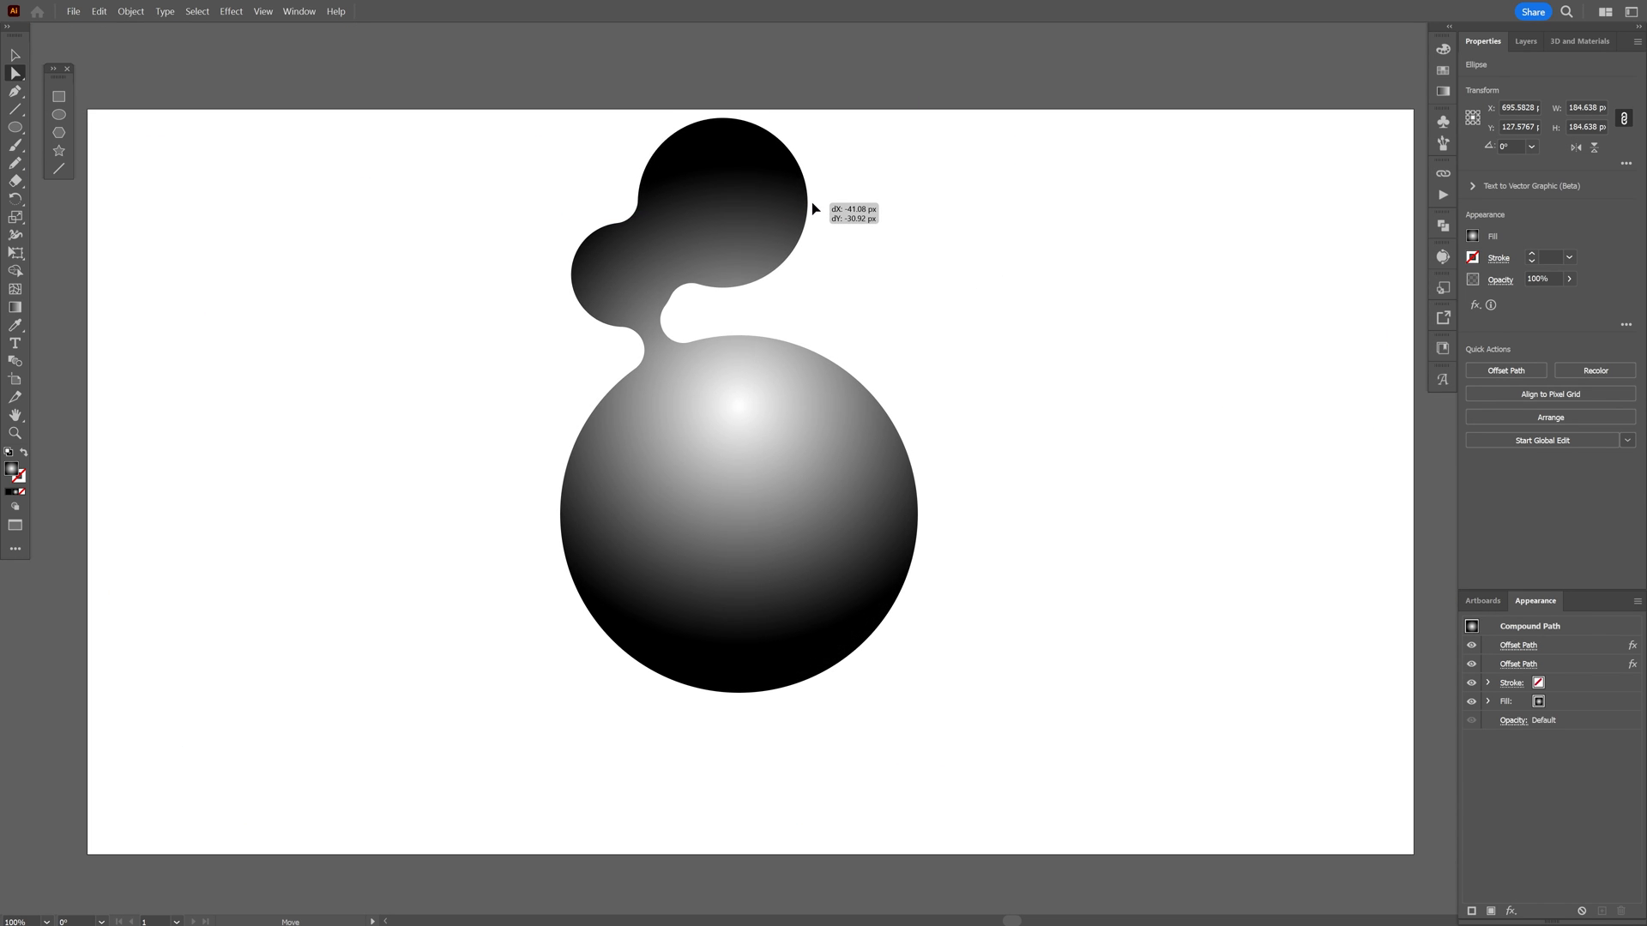